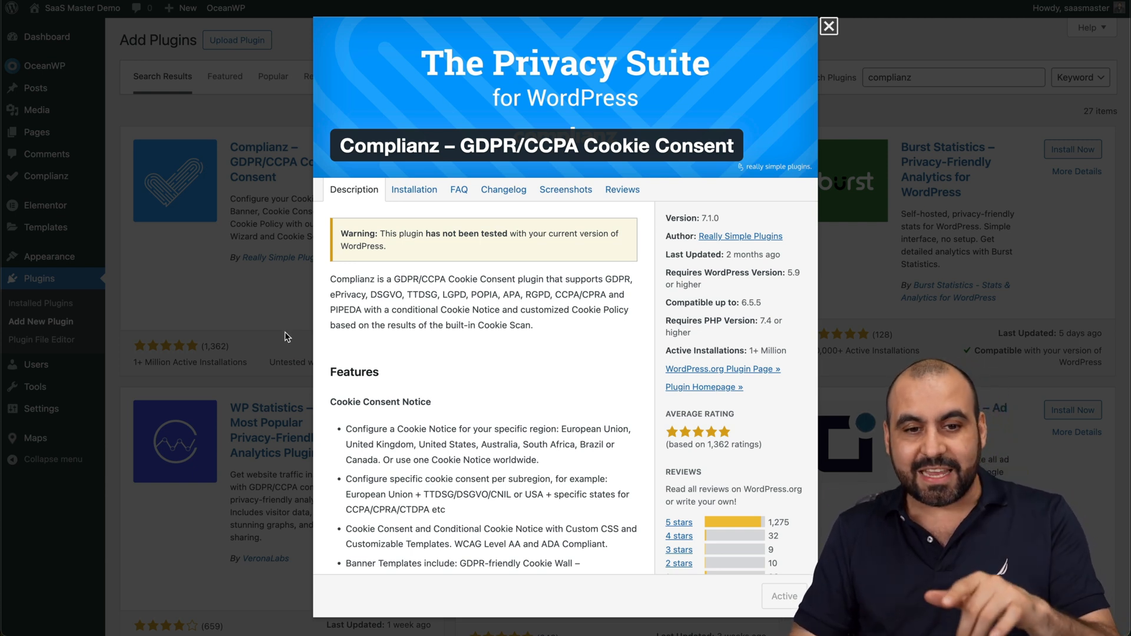
mouse_move(485, 351)
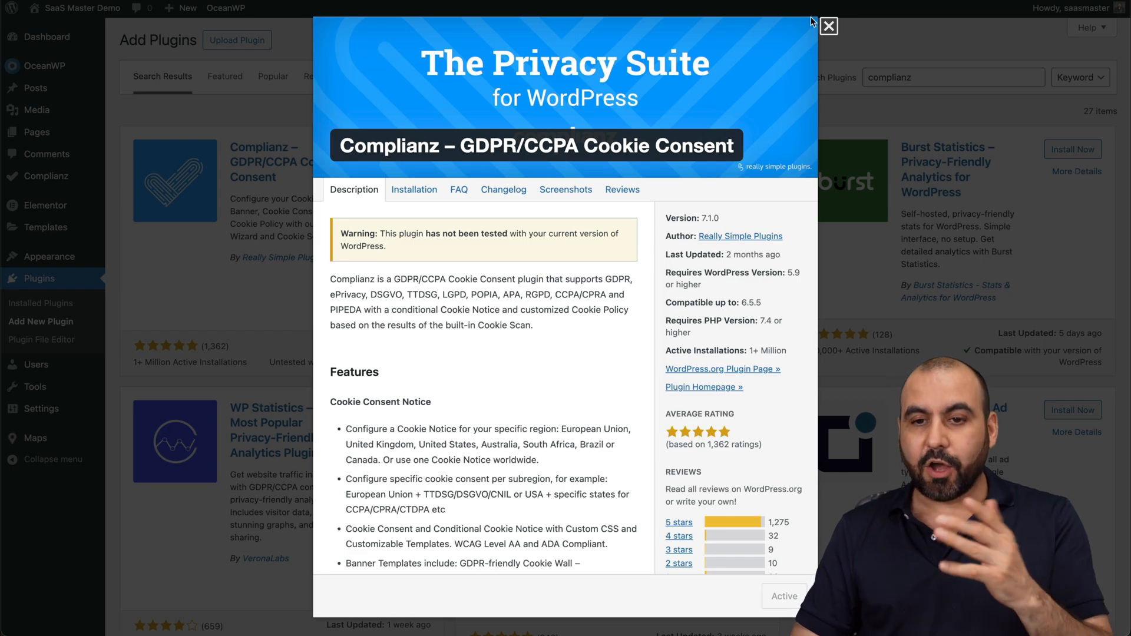
Close the Complianz plugin details and return to the 'complianz' plugin search results
left_click(828, 26)
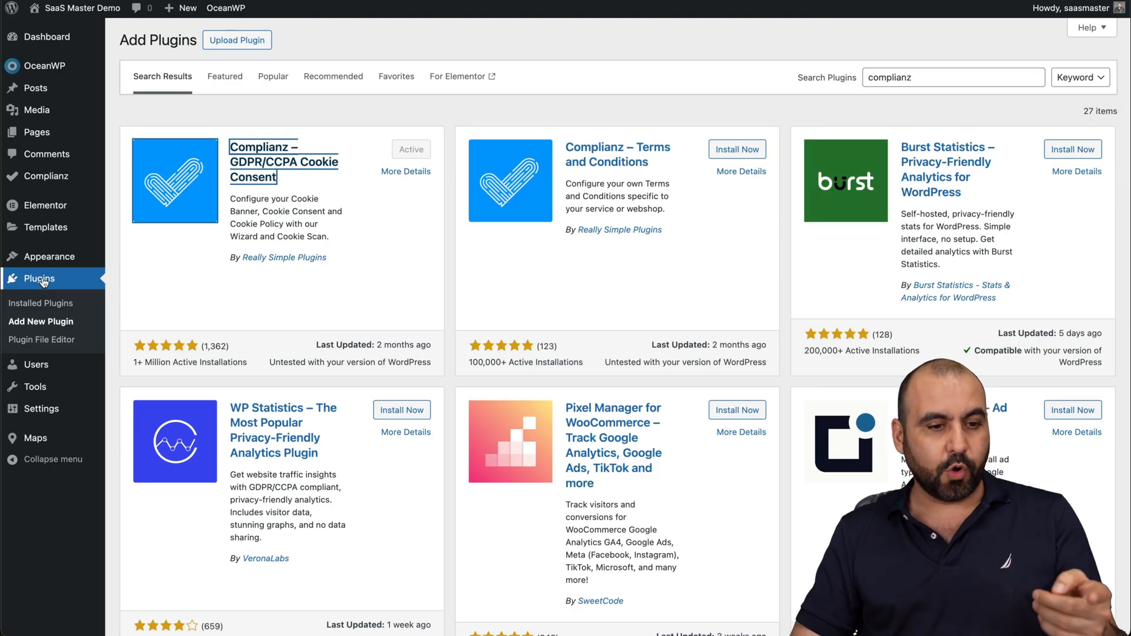
left_click(952, 77)
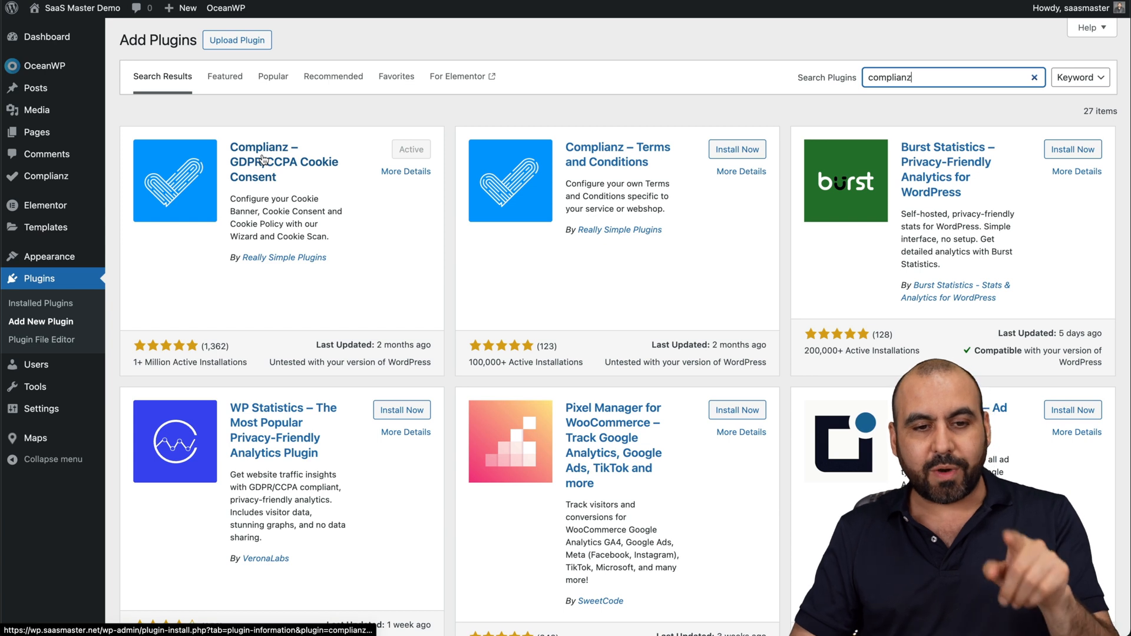
mouse_move(290, 187)
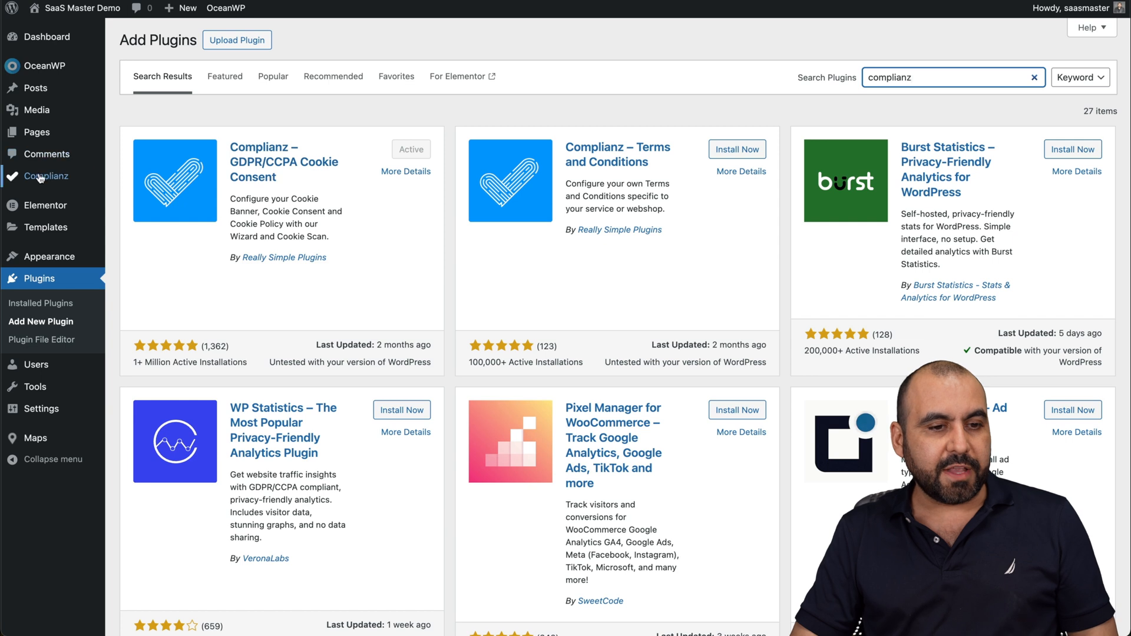
Open the Complianz dashboard from the WordPress admin sidebar, showing 80% progress
left_click(46, 175)
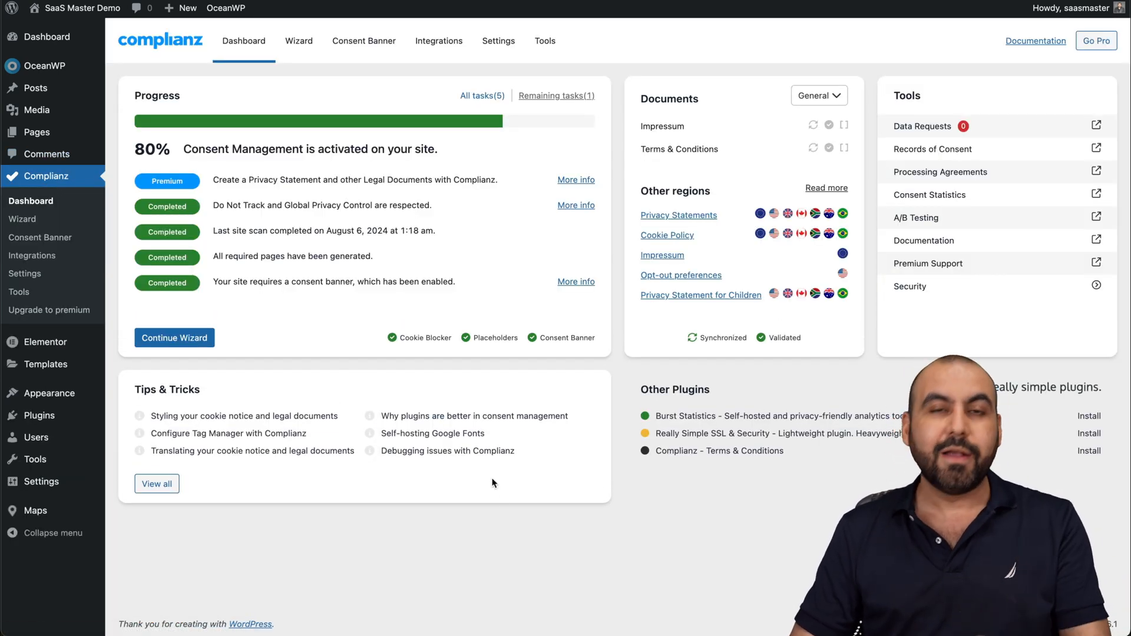
mouse_move(575, 434)
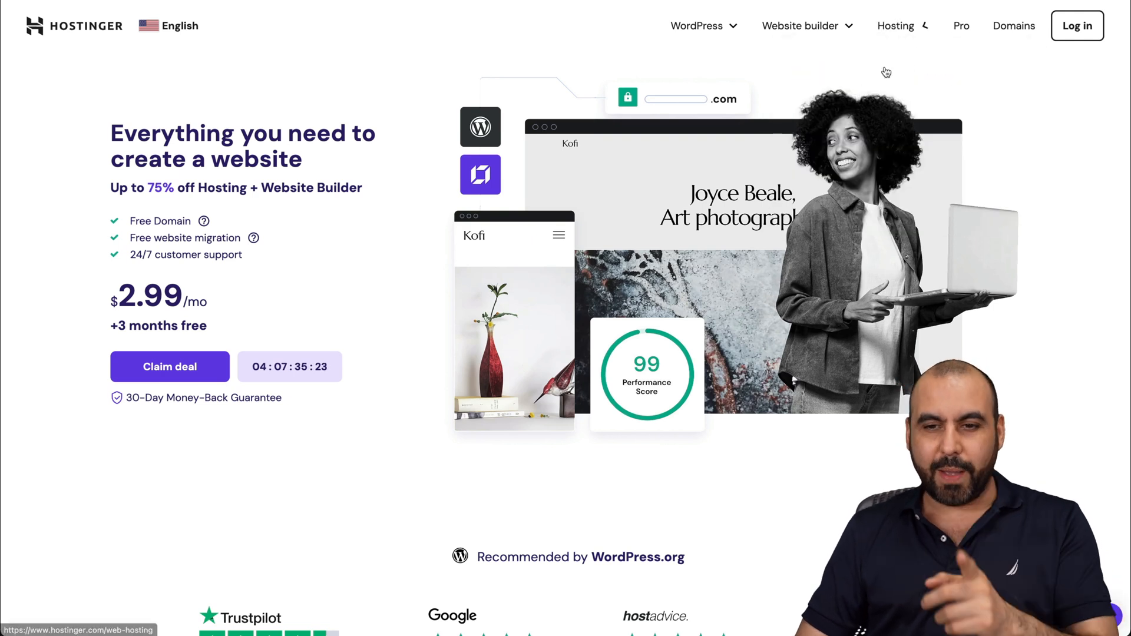
Choose the Hostinger Business web hosting plan for 48 months
scroll("down", 3)
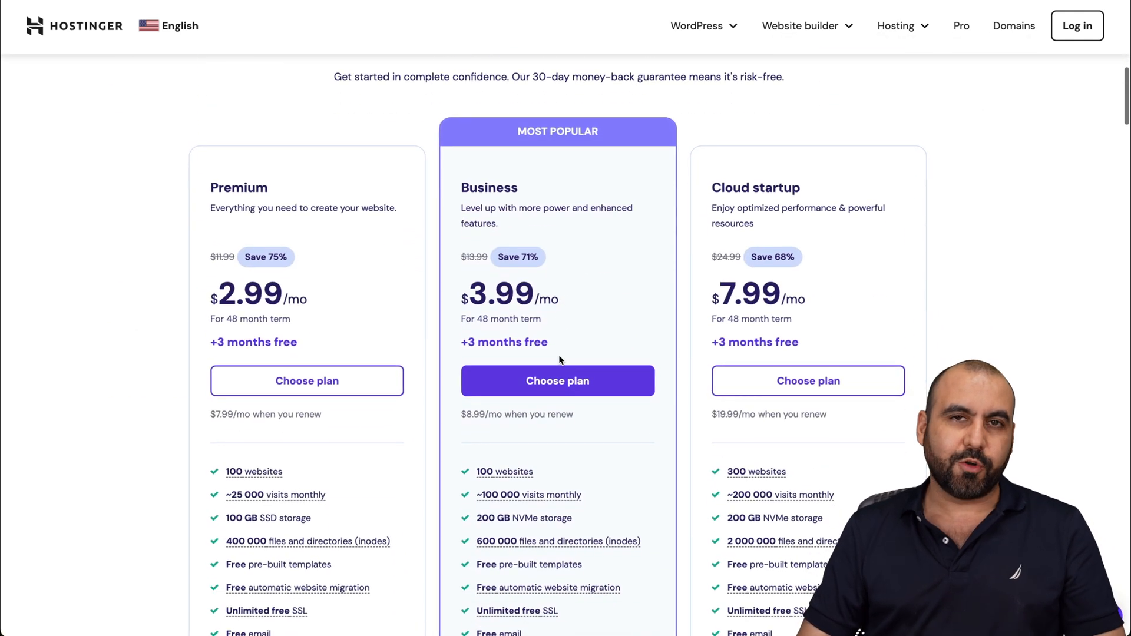
scroll("down", 3)
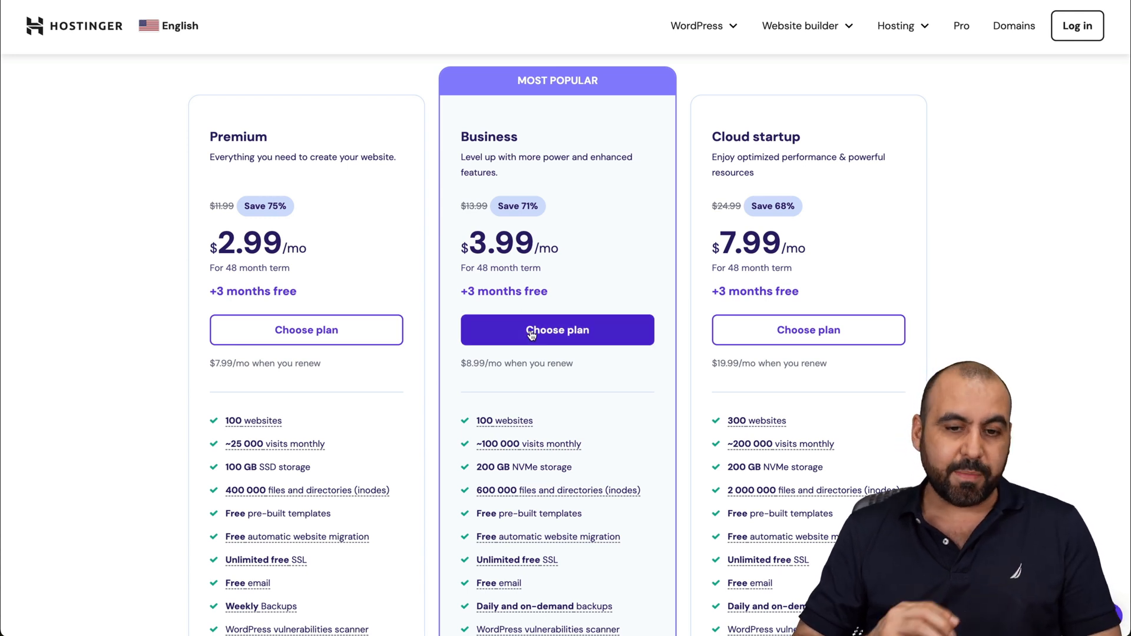
left_click(556, 330)
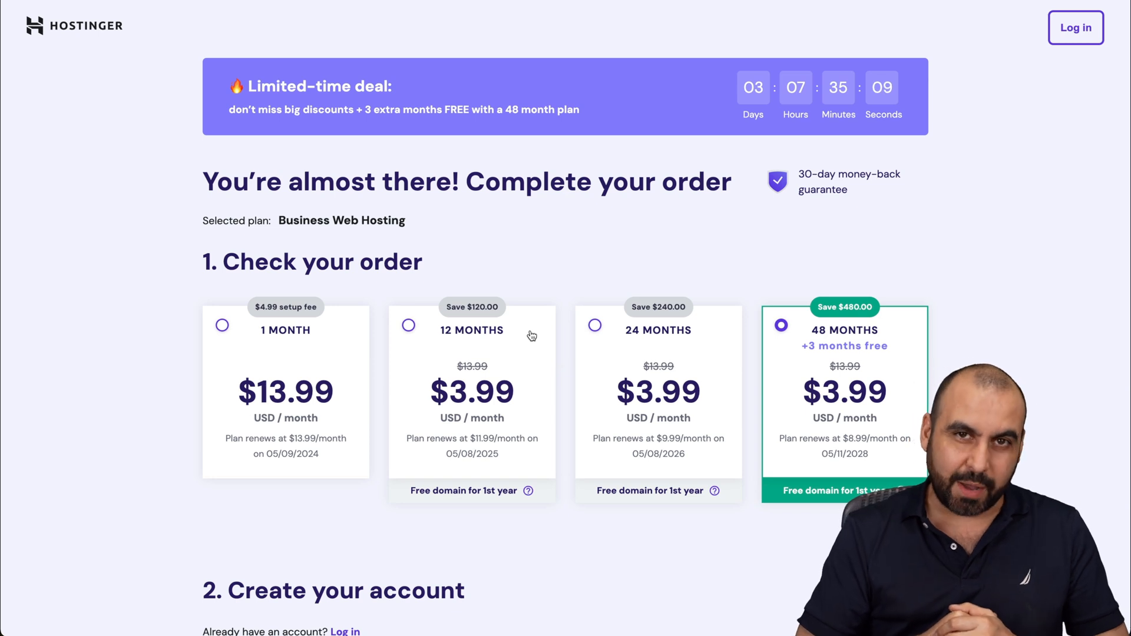
scroll("down", 3)
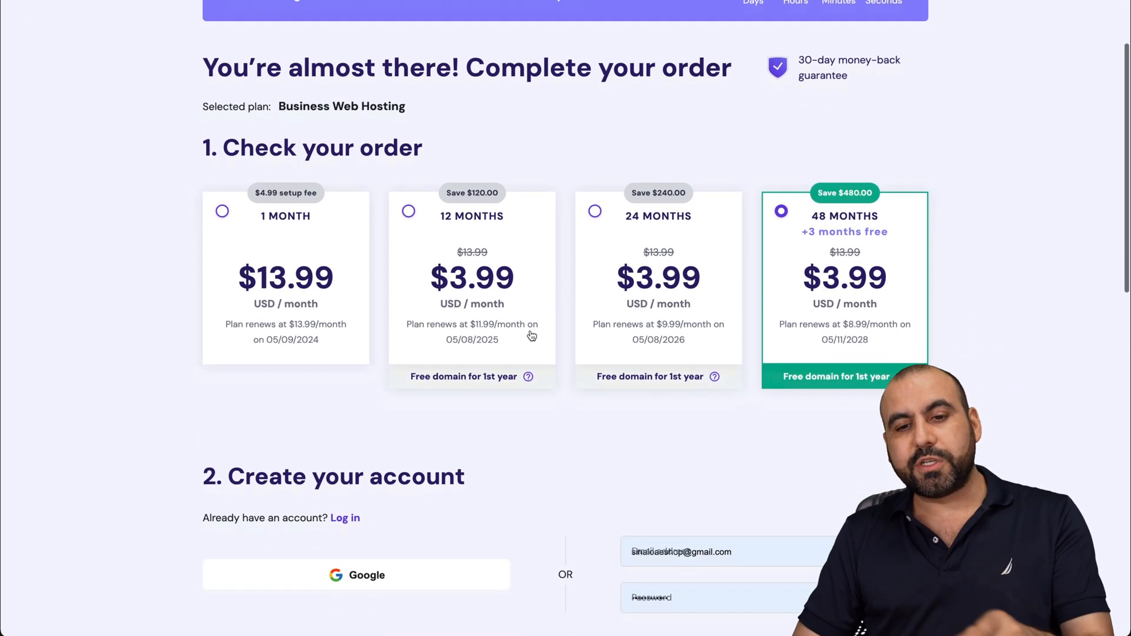
mouse_move(719, 435)
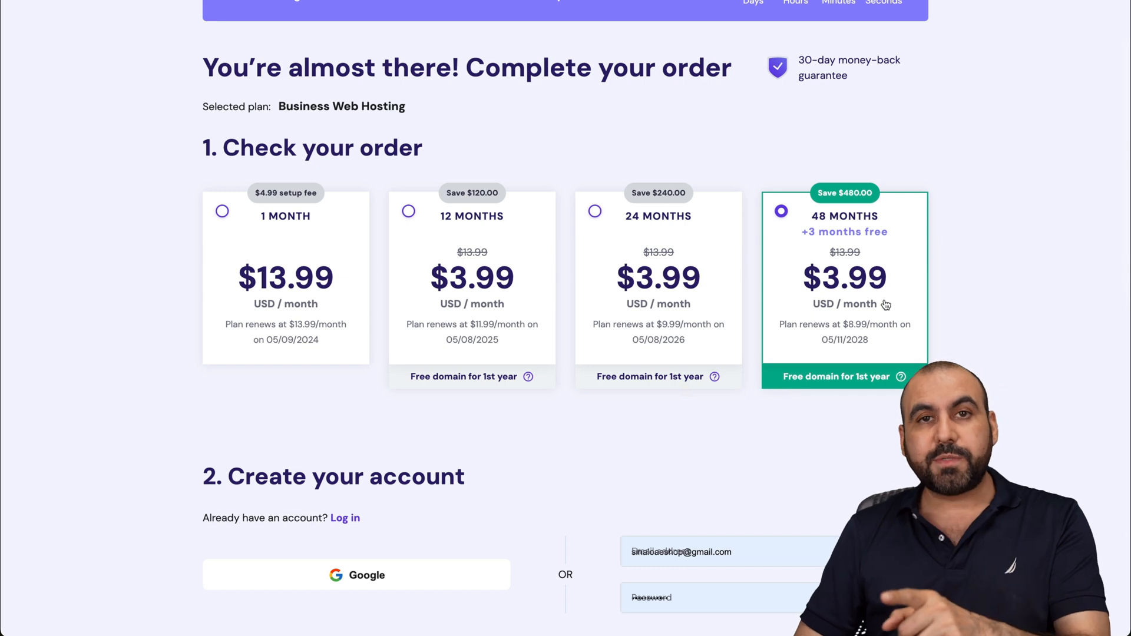
mouse_move(818, 420)
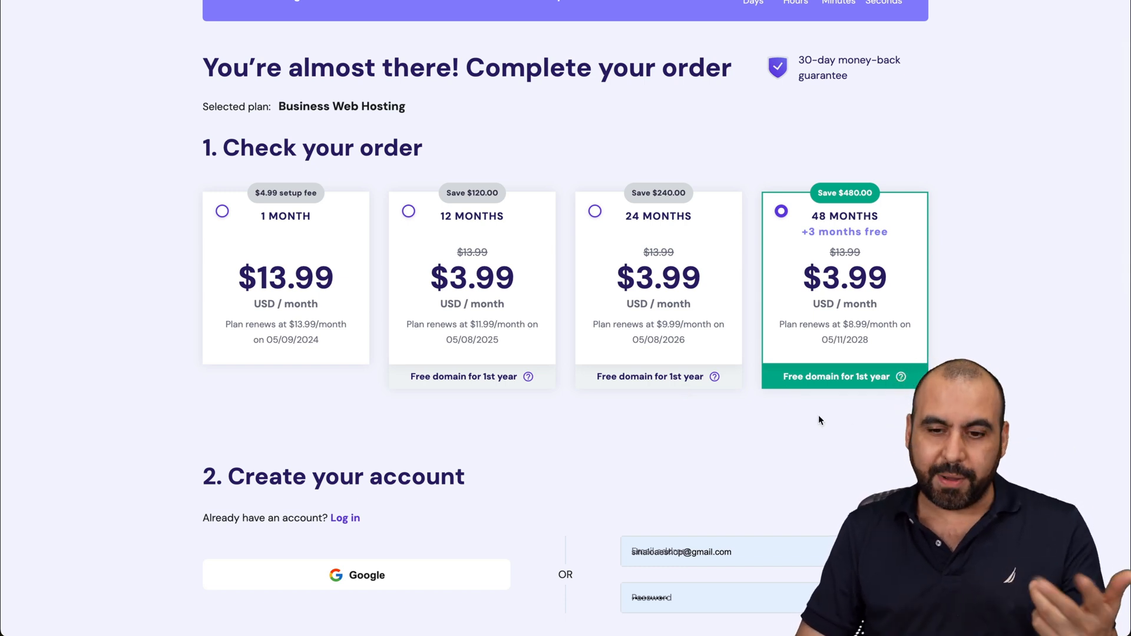
Apply the SAASMASTER coupon code on the Hostinger checkout
scroll("down", 3)
type("SAASMAS")
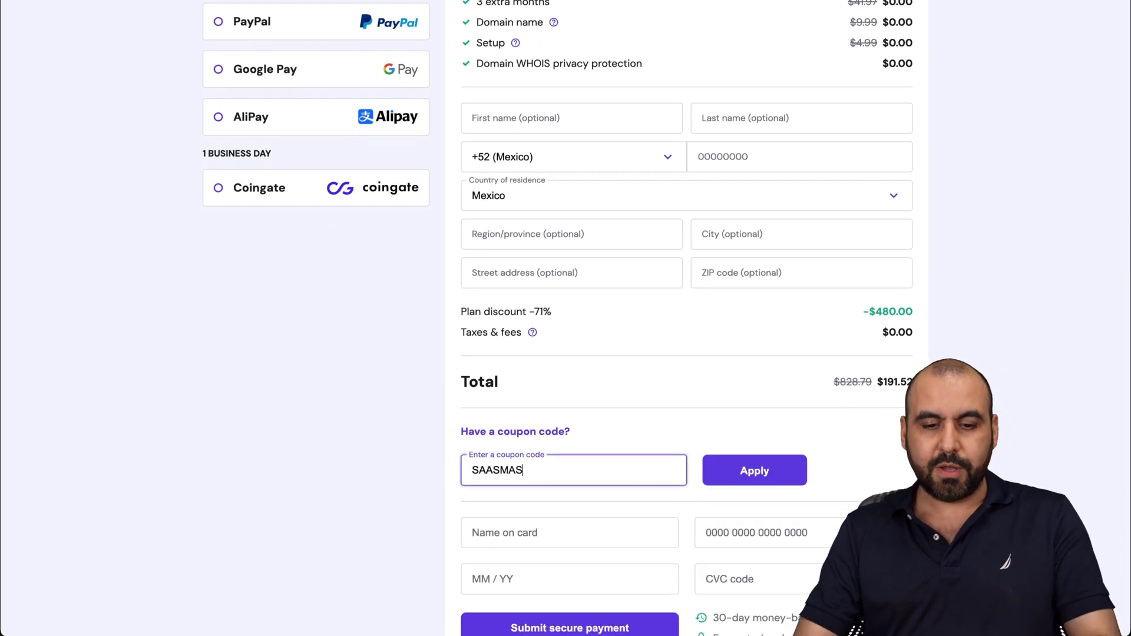
left_click(754, 470)
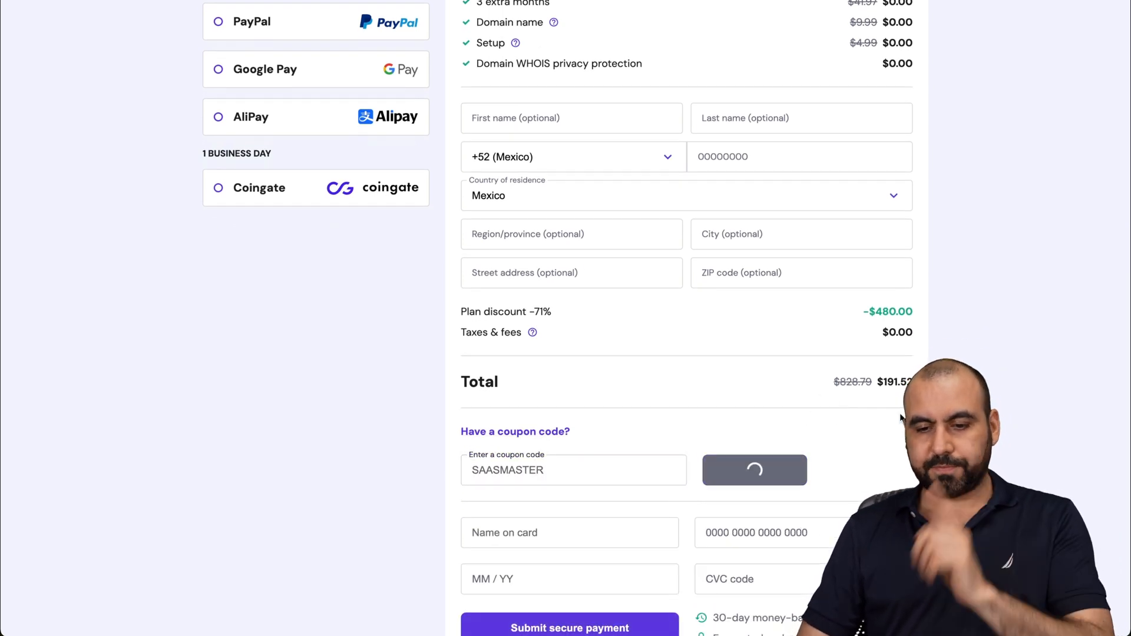
left_click(754, 470)
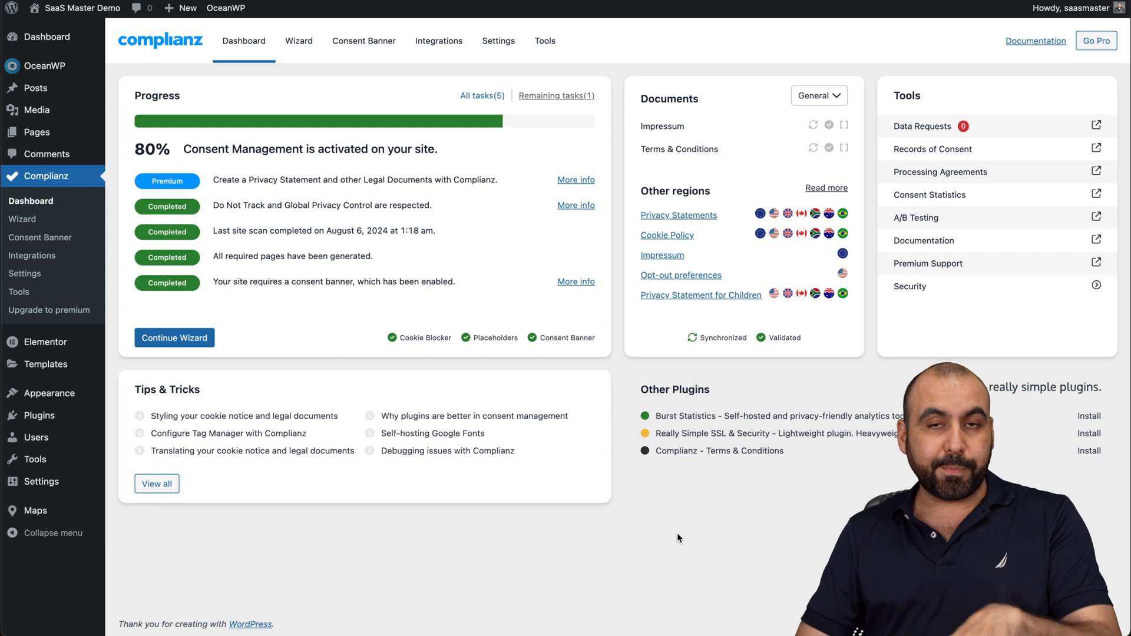
mouse_move(644, 246)
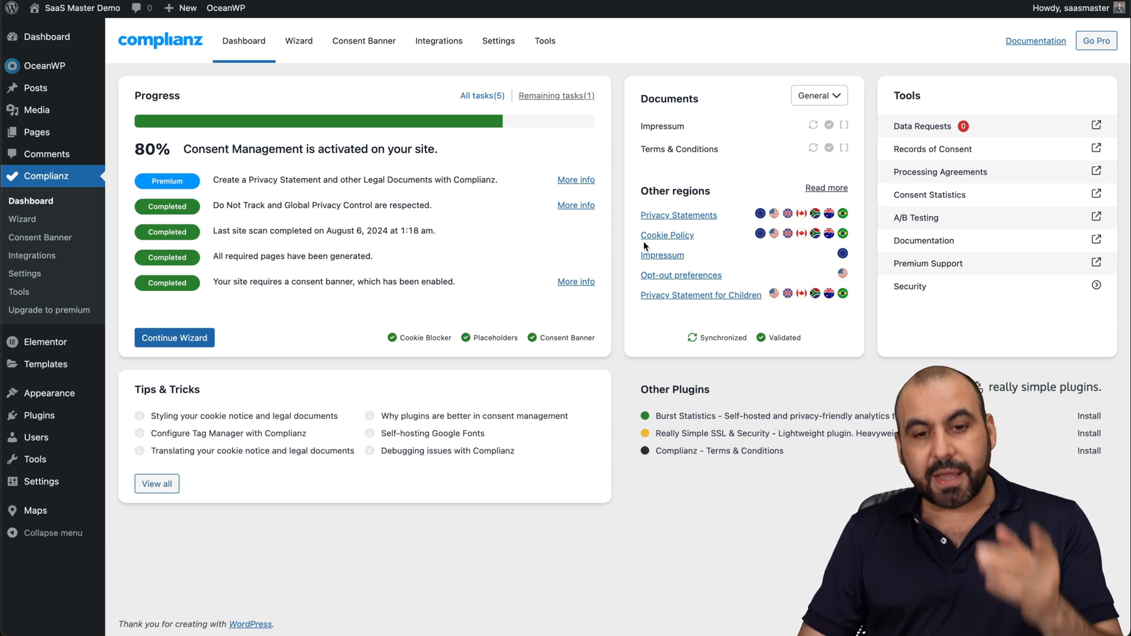
View the generated Cookie Policy on the live site and try the opt-out form's email and name fields
left_click(680, 274)
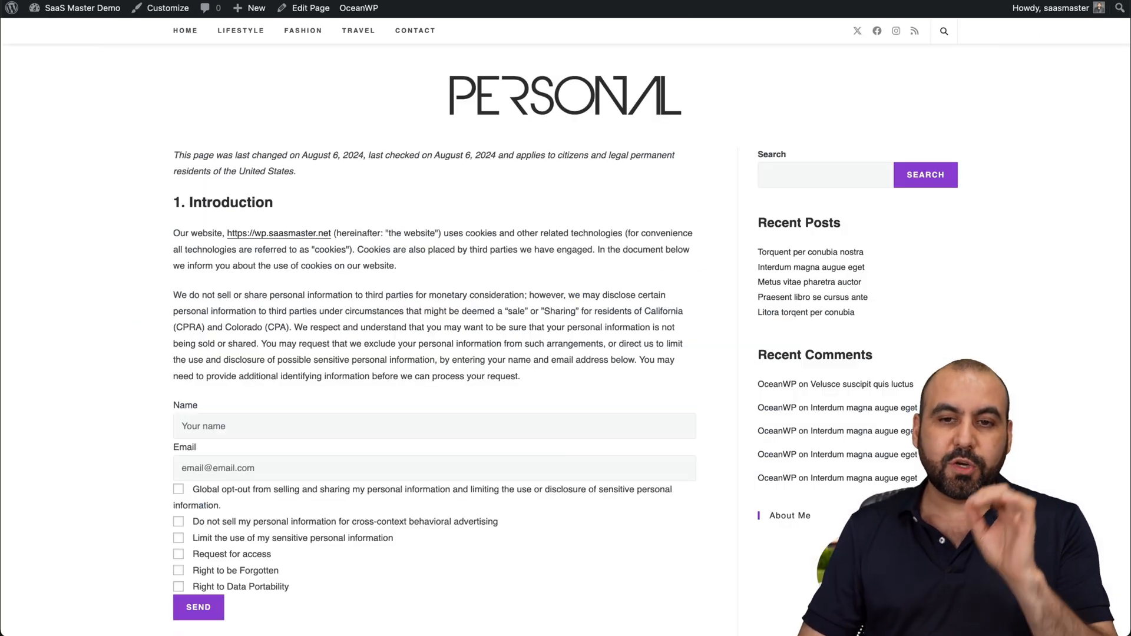
mouse_move(589, 377)
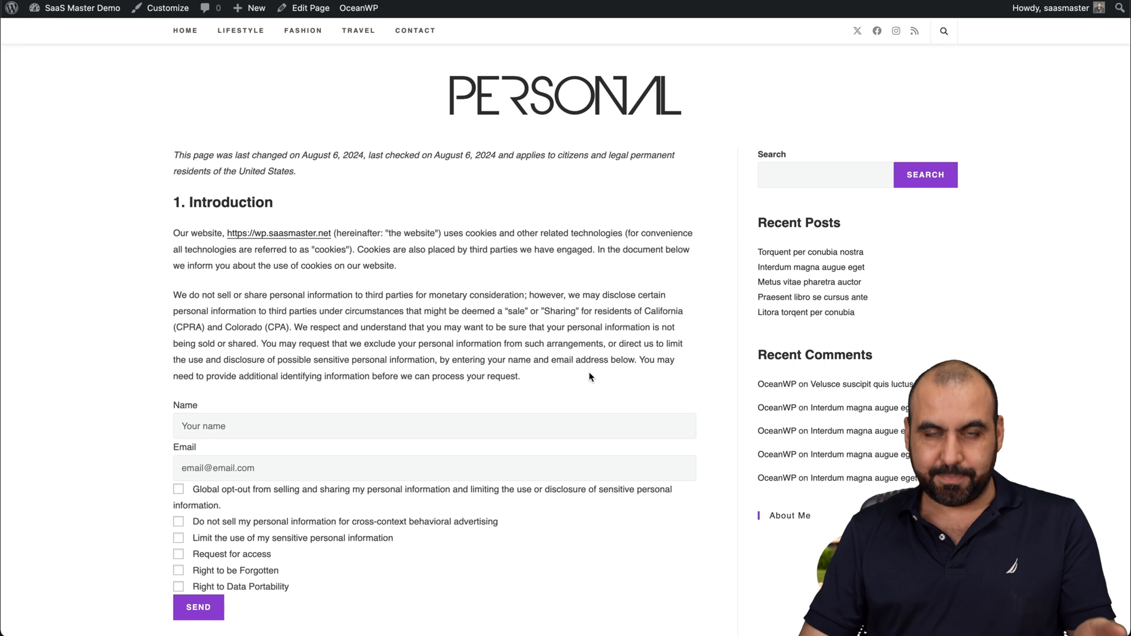
scroll("down", 3)
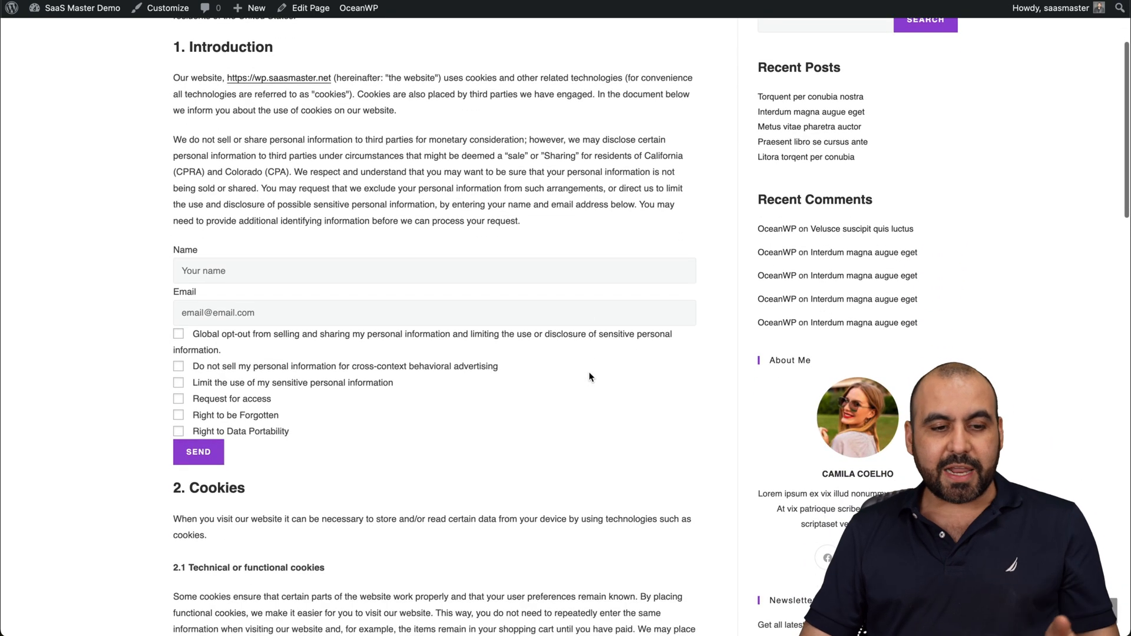
left_click(434, 313)
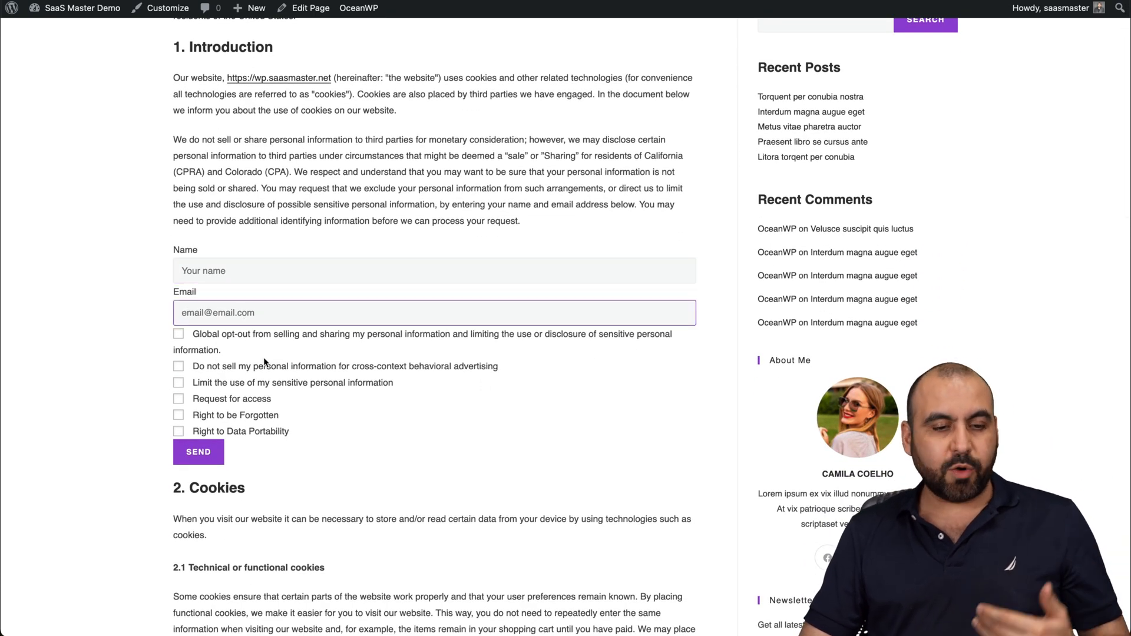
left_click(434, 270)
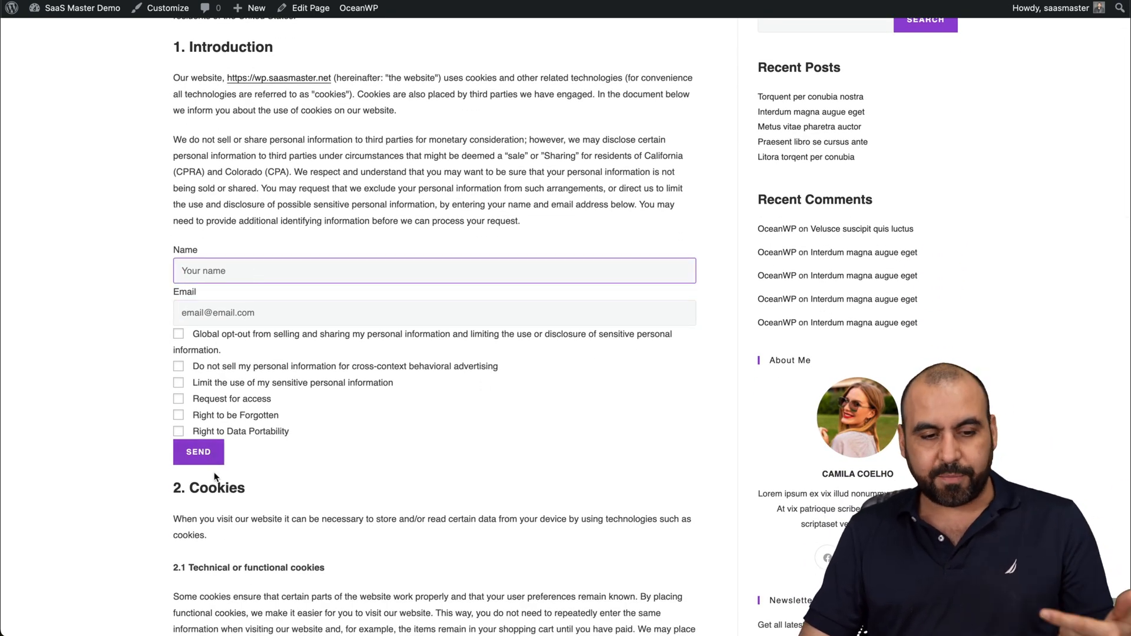
Read the Cookie Policy down to section 7 Contact details
scroll("down", 3)
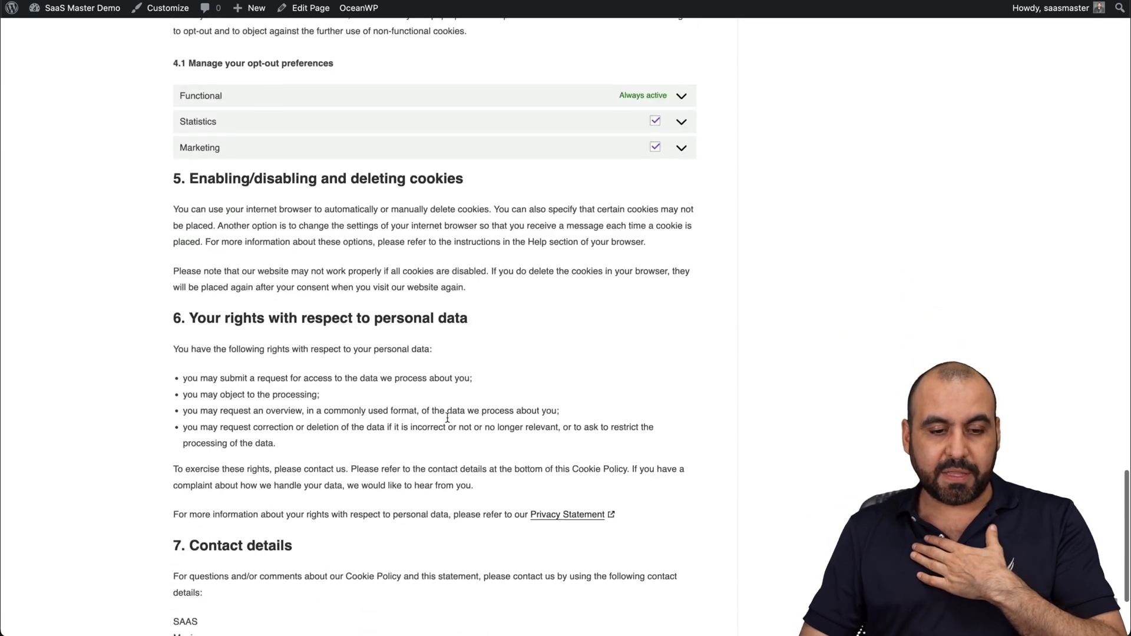
scroll("down", 3)
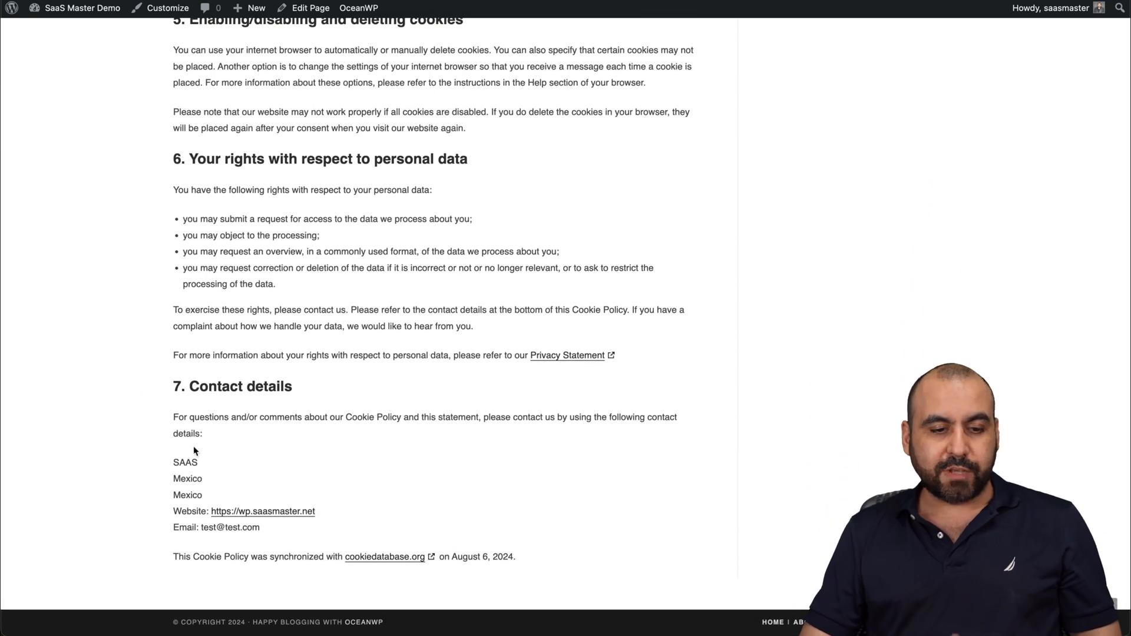
scroll("up", 3)
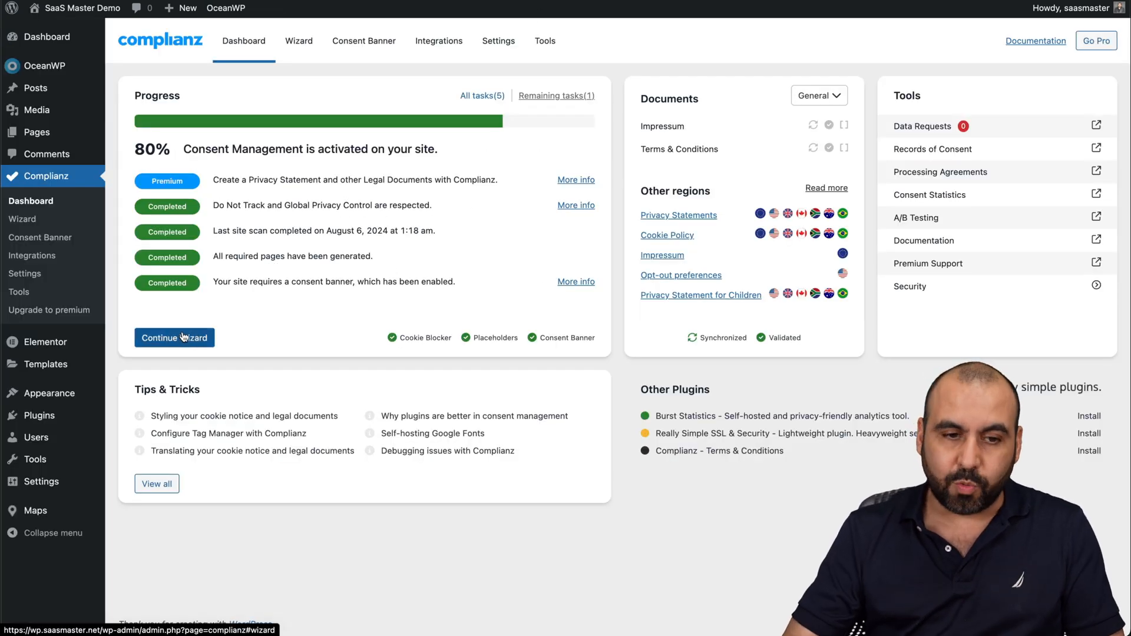
Resume the wizard, set European Union (GDPR) as default law, answer targeting, and save the Visitors step
left_click(174, 338)
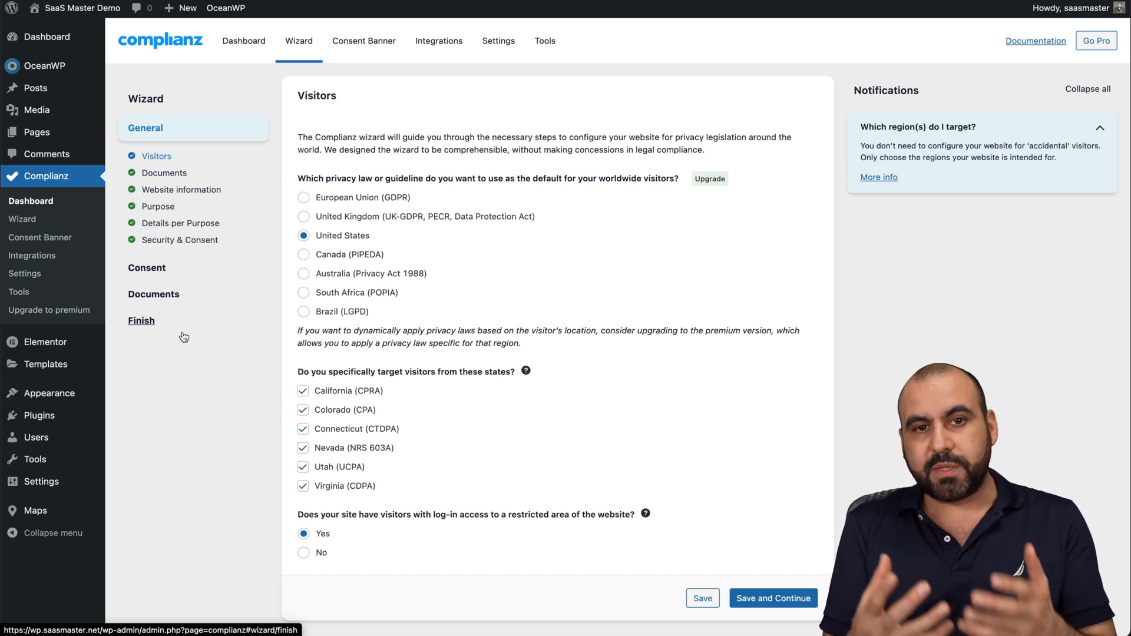
mouse_move(460, 236)
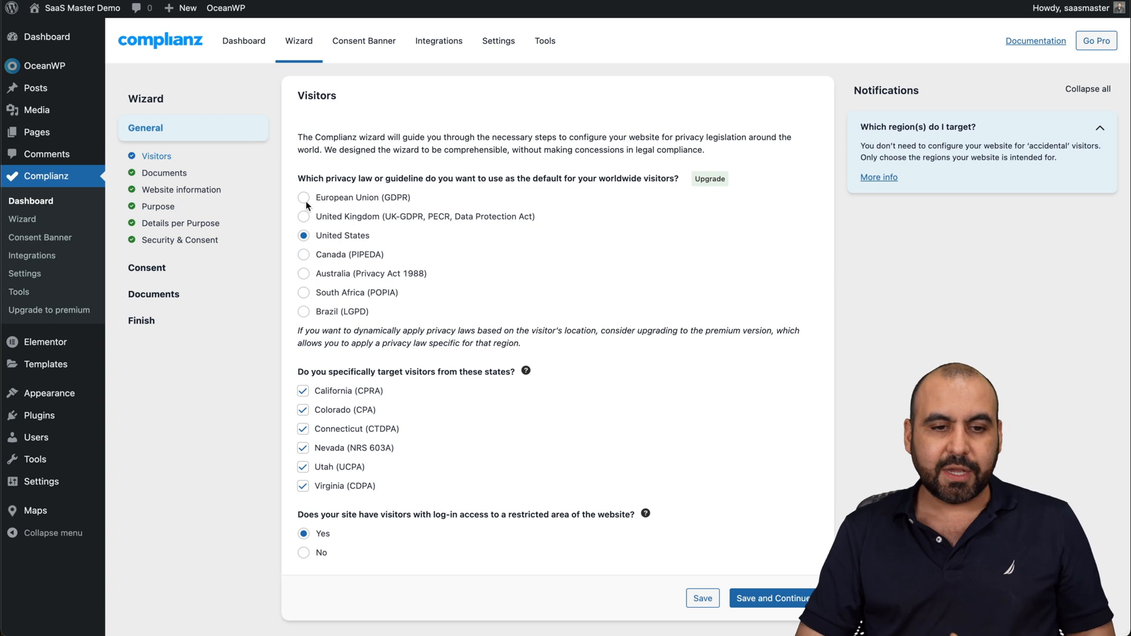
left_click(304, 197)
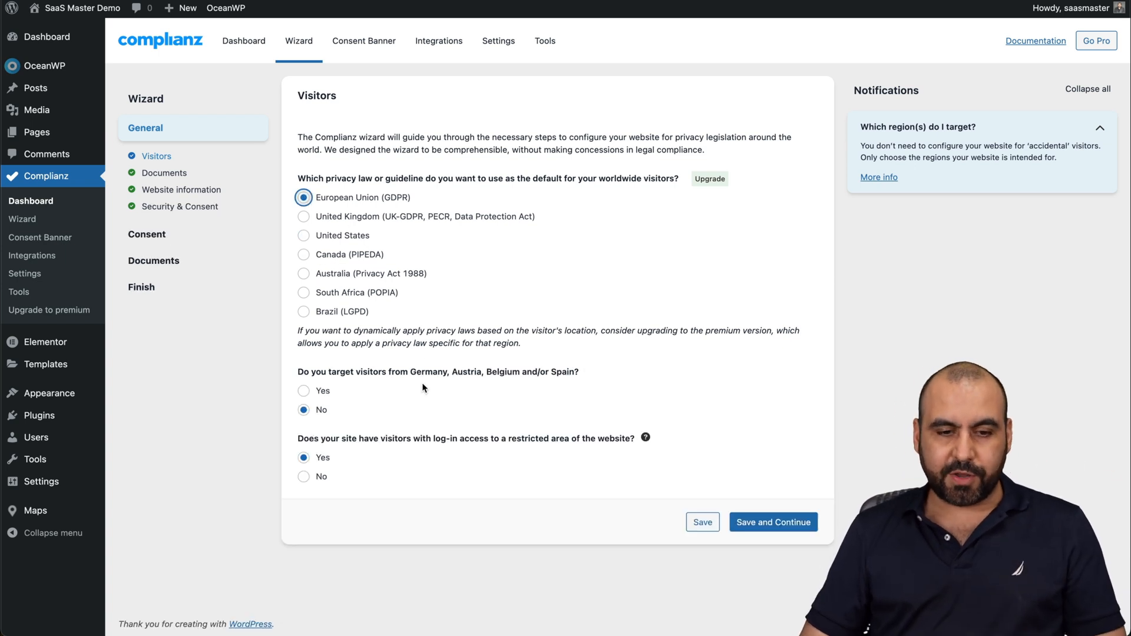
mouse_move(310, 382)
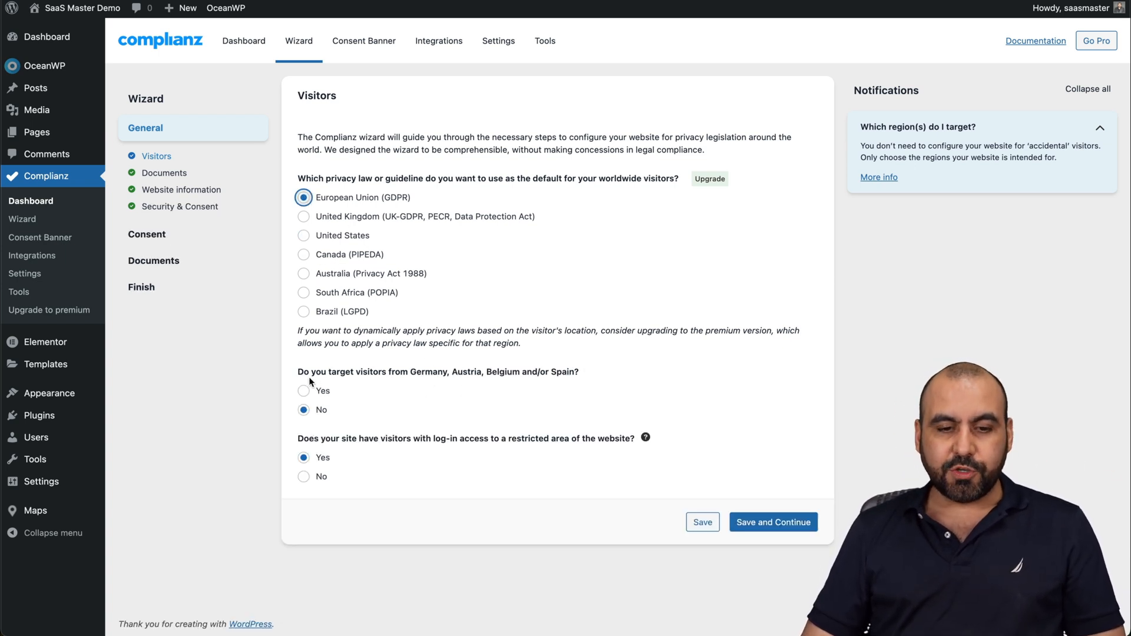
mouse_move(532, 384)
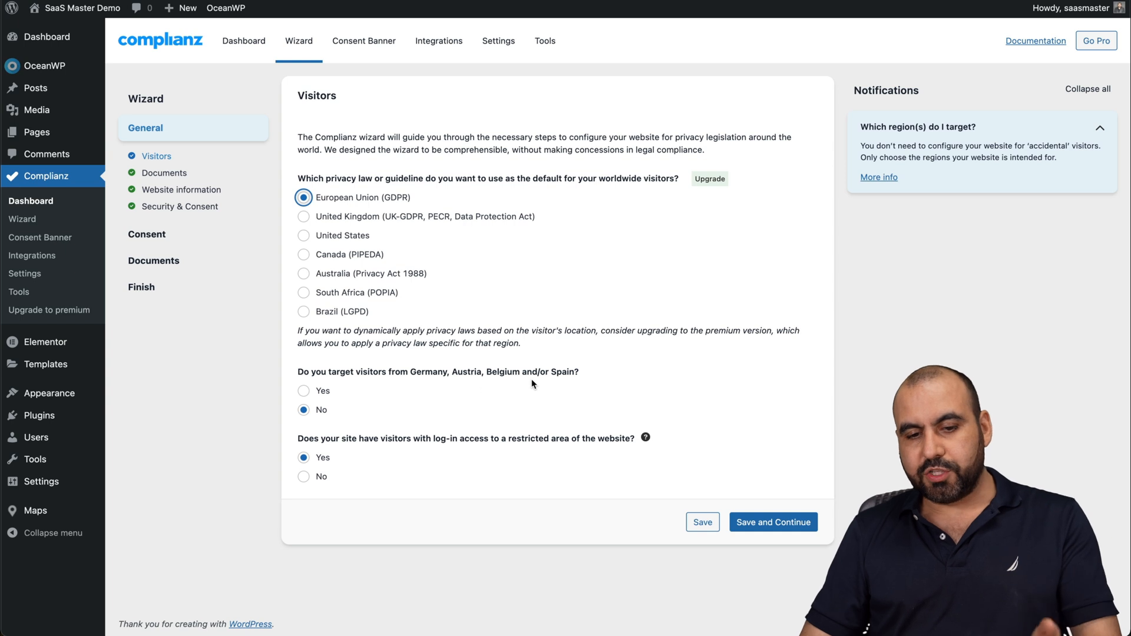
left_click(302, 390)
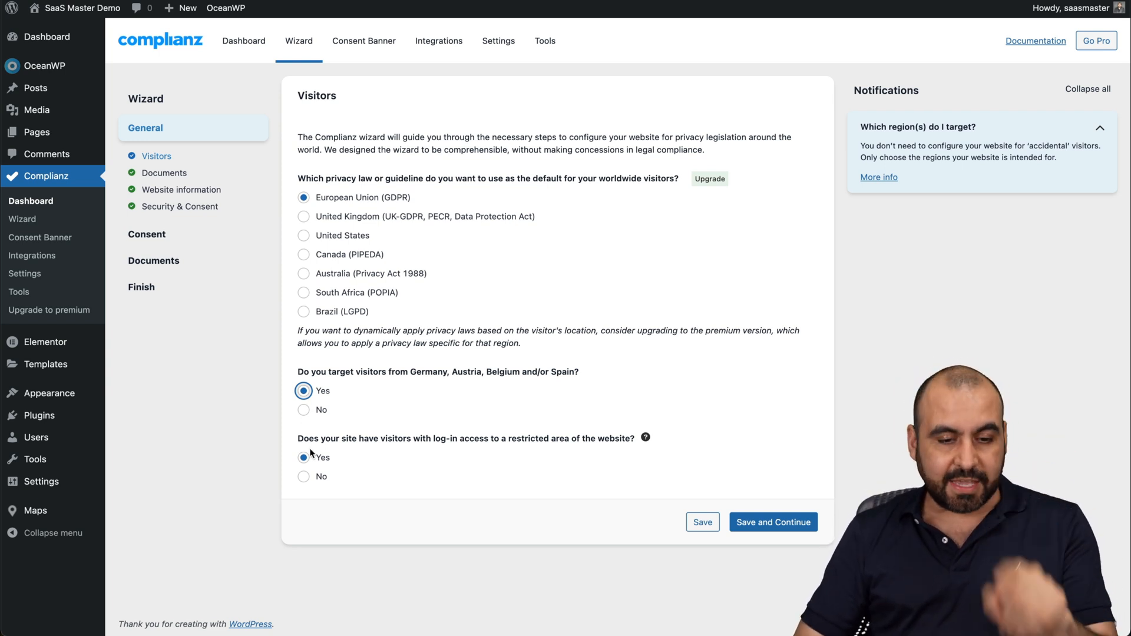
mouse_move(781, 516)
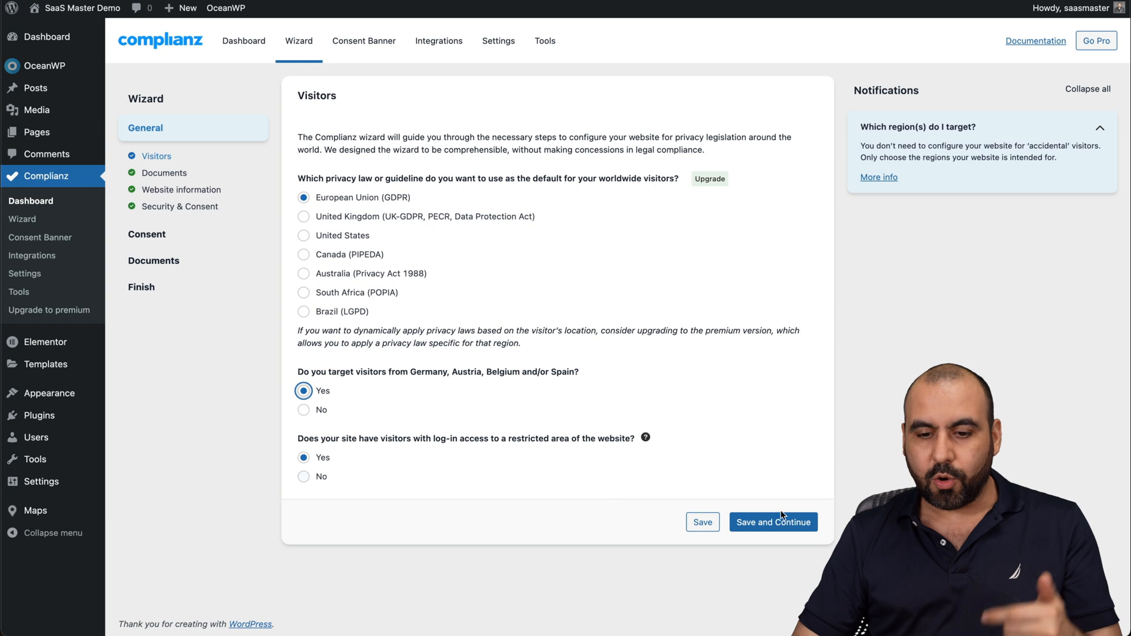
left_click(773, 522)
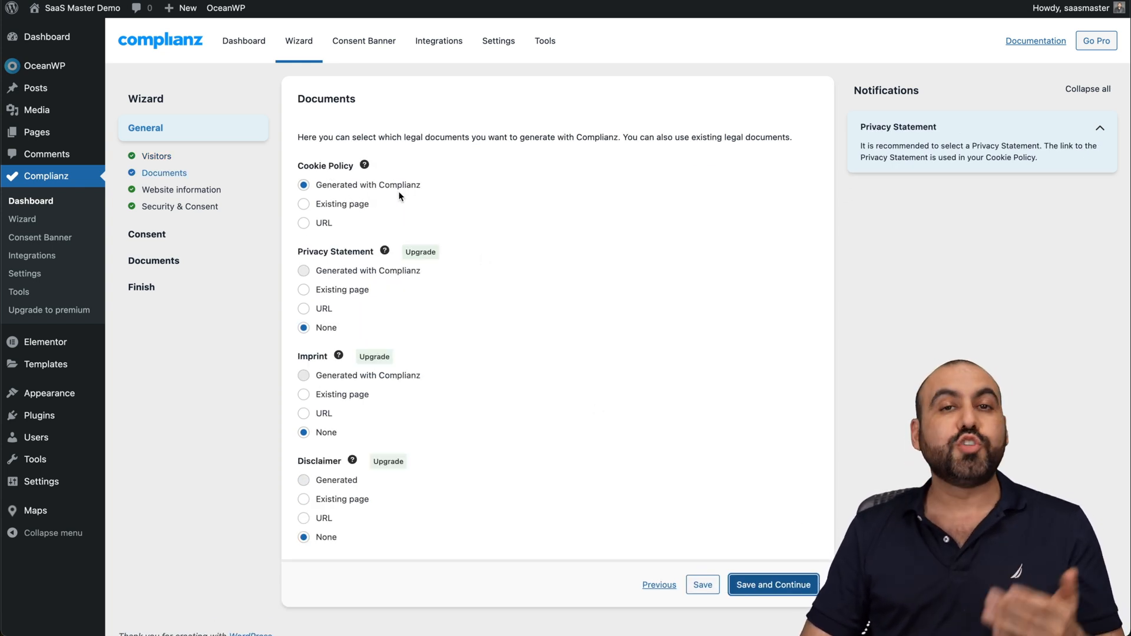
Keep the Cookie Policy generated by Complianz, other documents at None, and save the Documents step
left_click(304, 204)
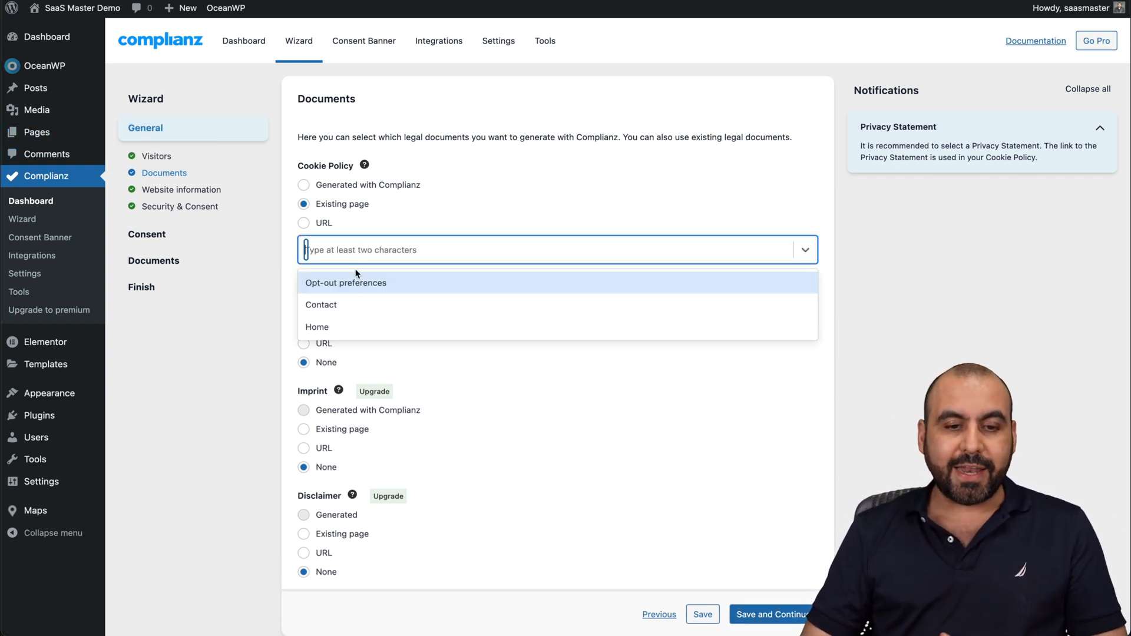
mouse_move(387, 208)
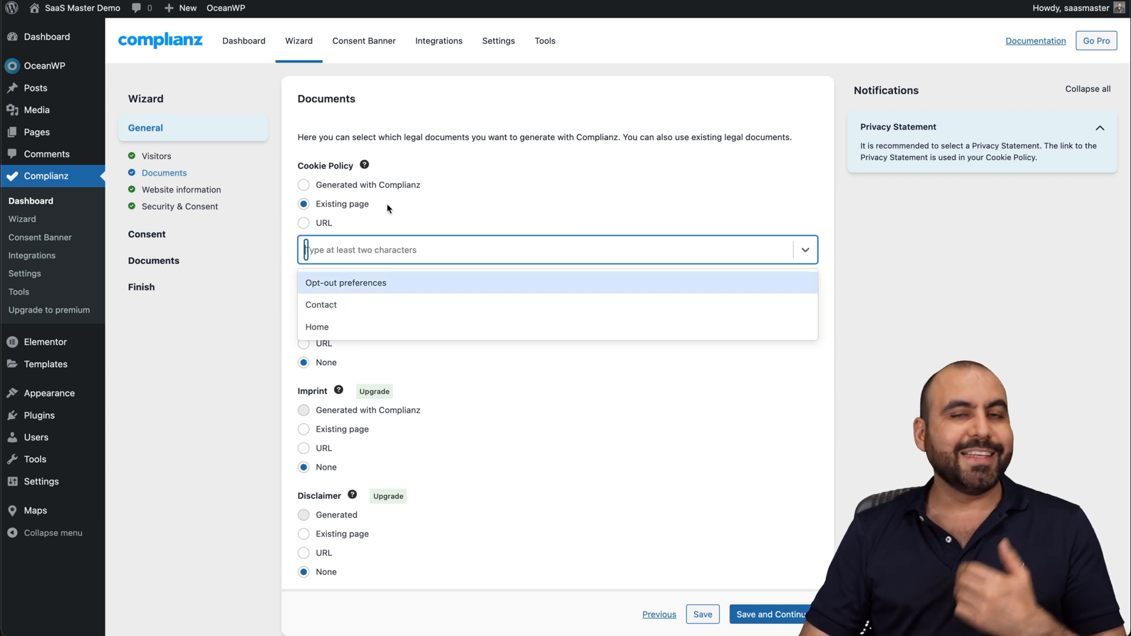
left_click(304, 185)
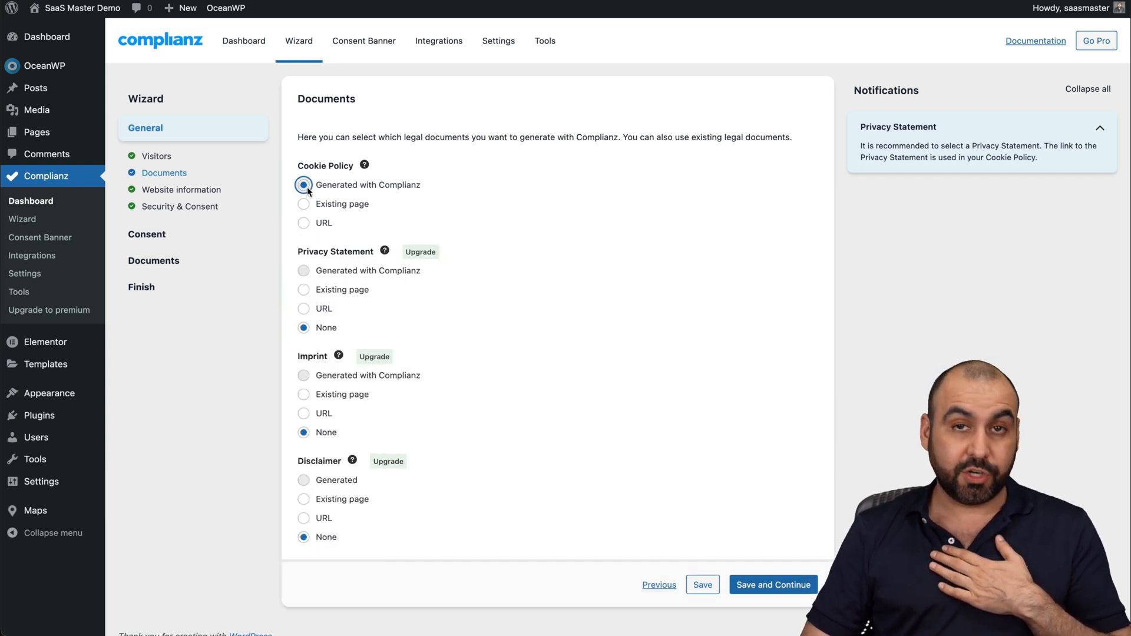
scroll("up", 3)
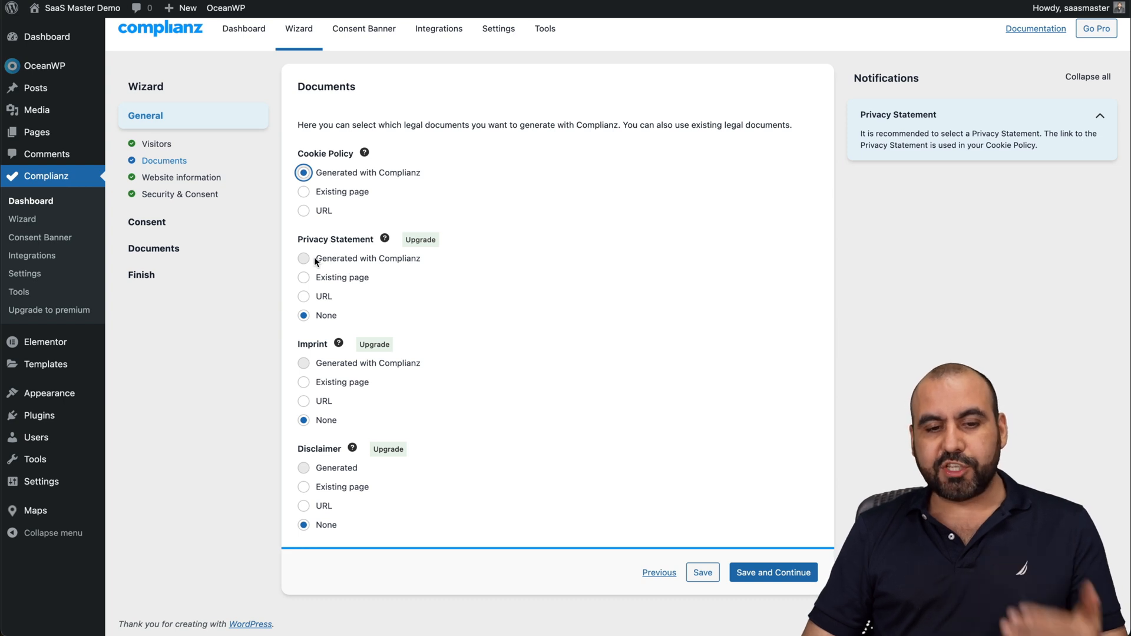
mouse_move(420, 242)
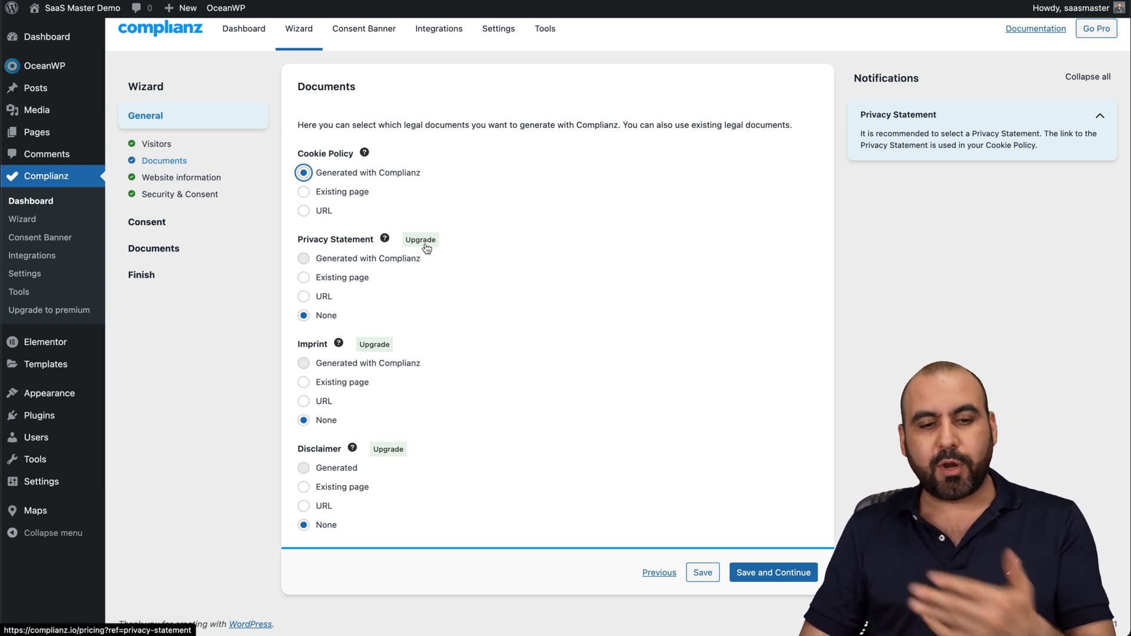
mouse_move(309, 281)
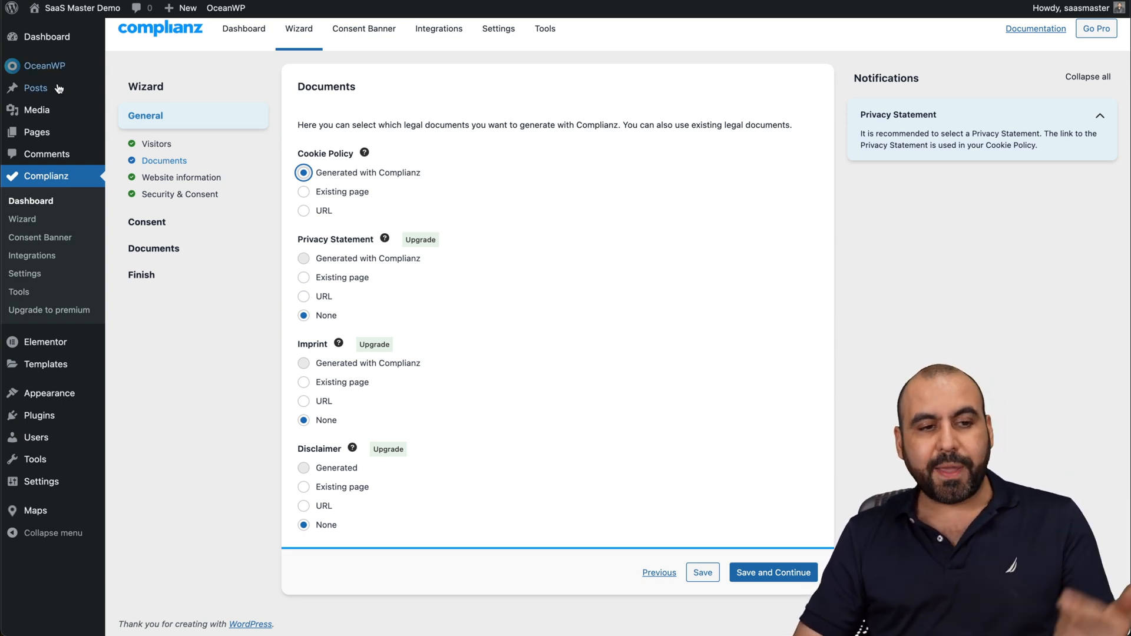
mouse_move(438, 320)
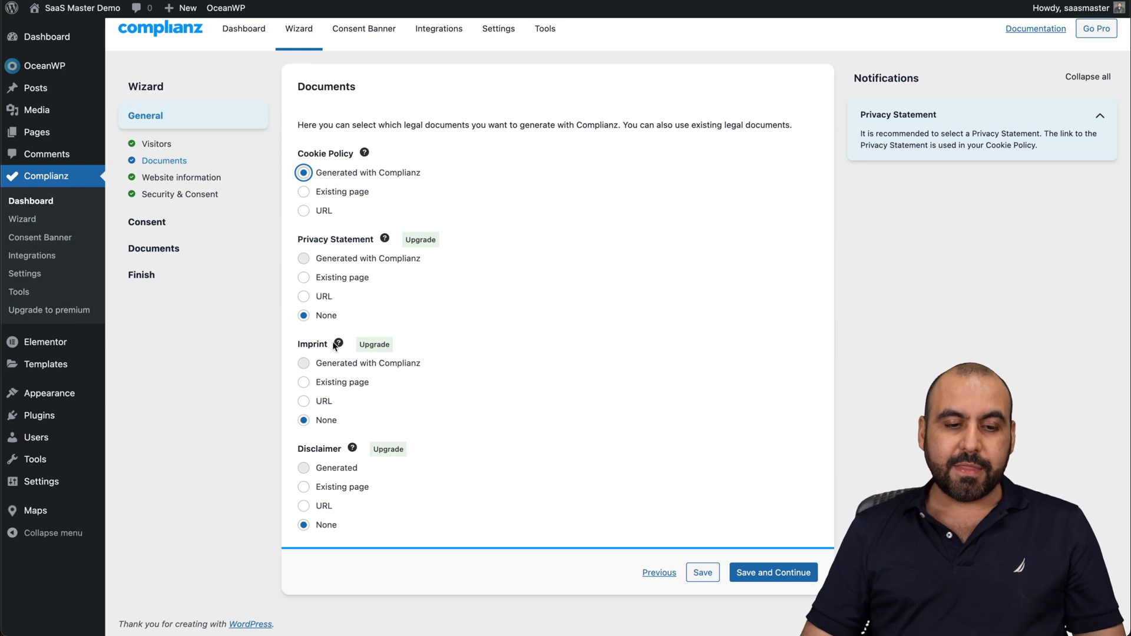
mouse_move(341, 426)
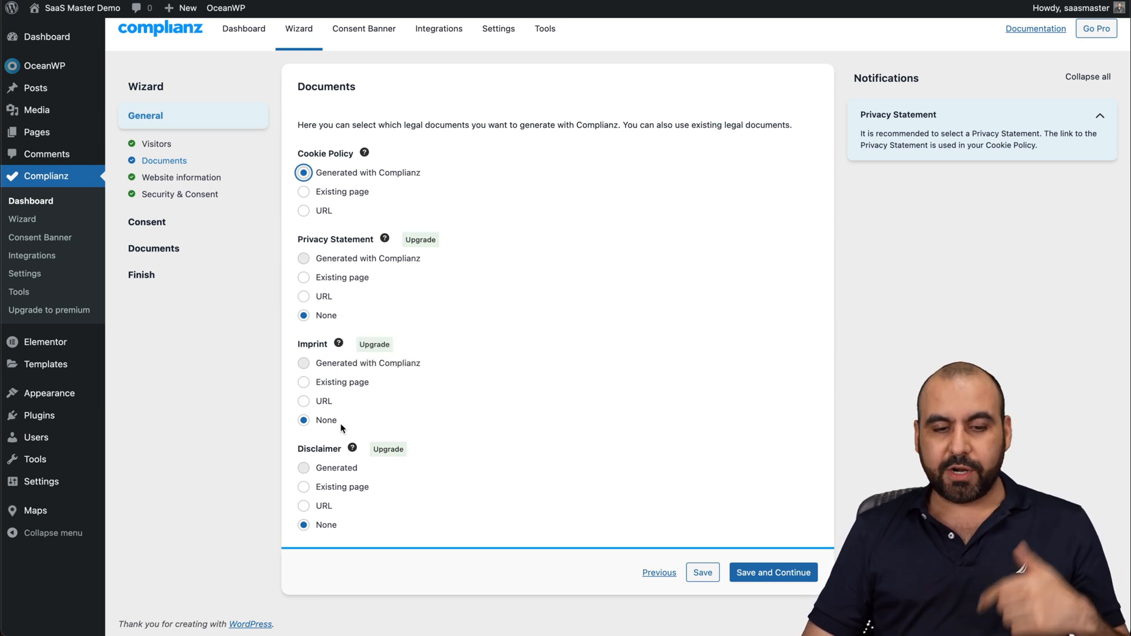
mouse_move(315, 439)
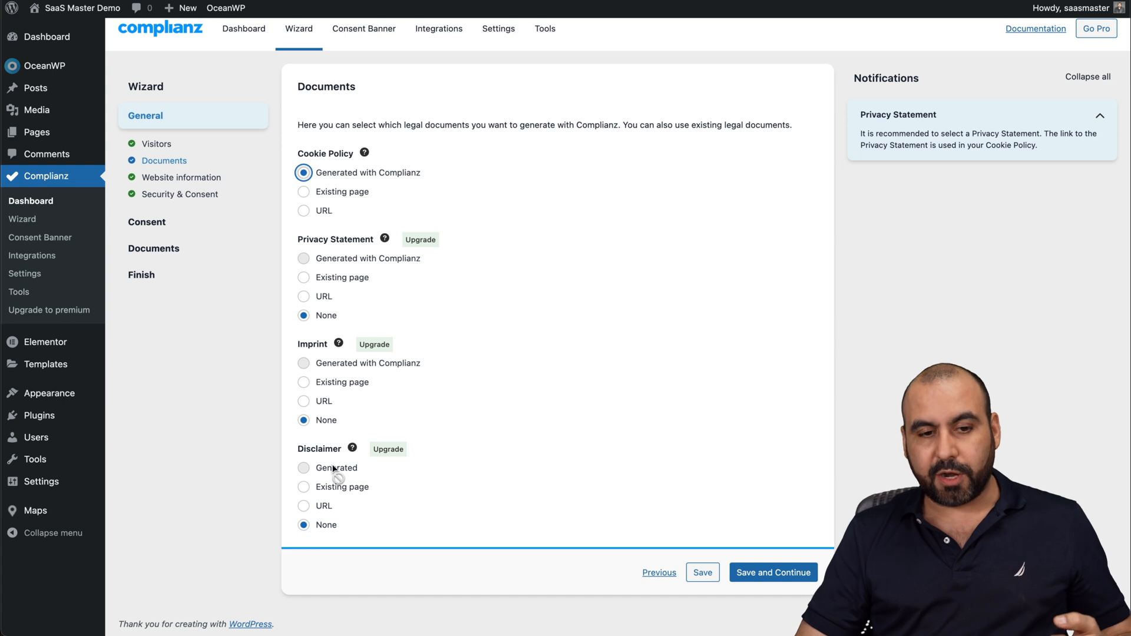
left_click(772, 573)
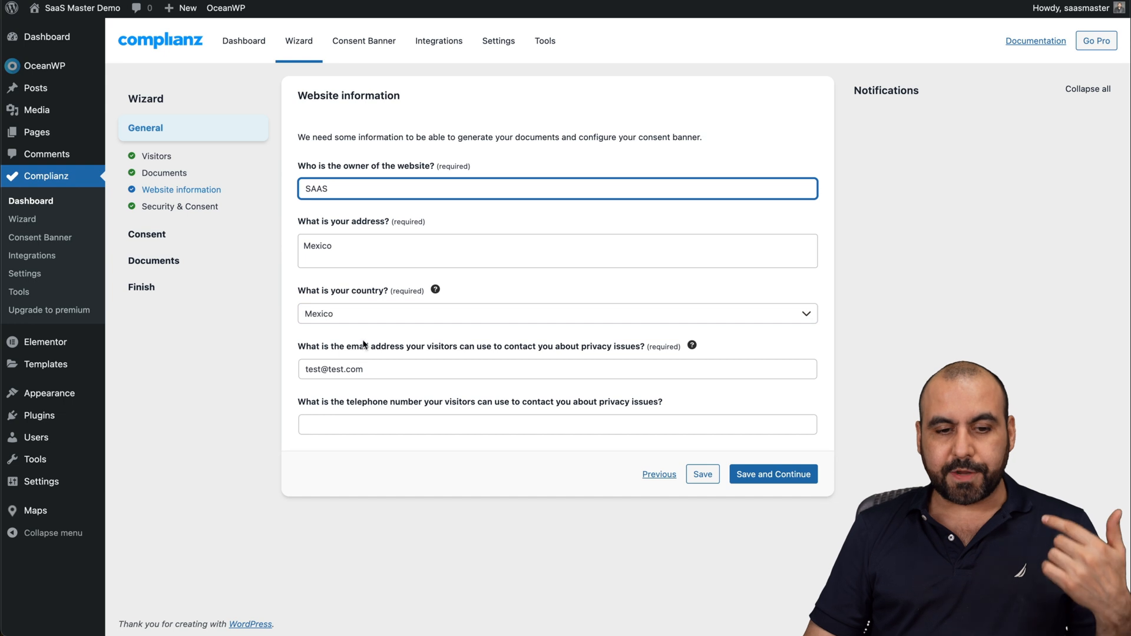
mouse_move(396, 407)
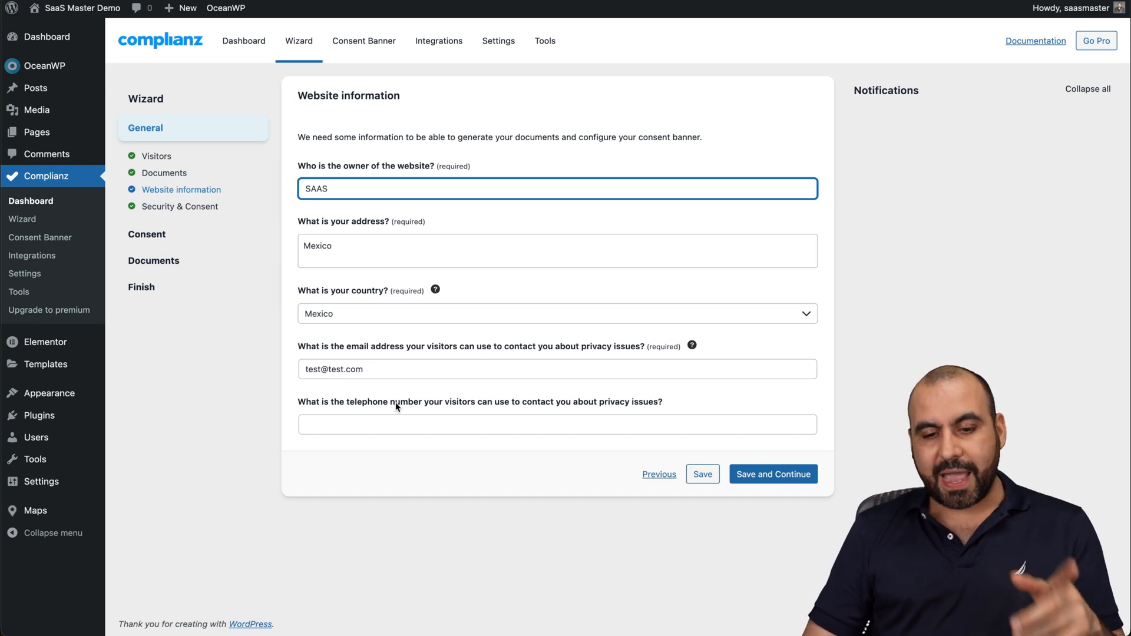
Save the Website information with owner SAAS, Mexico address and country, and contact email
left_click(773, 474)
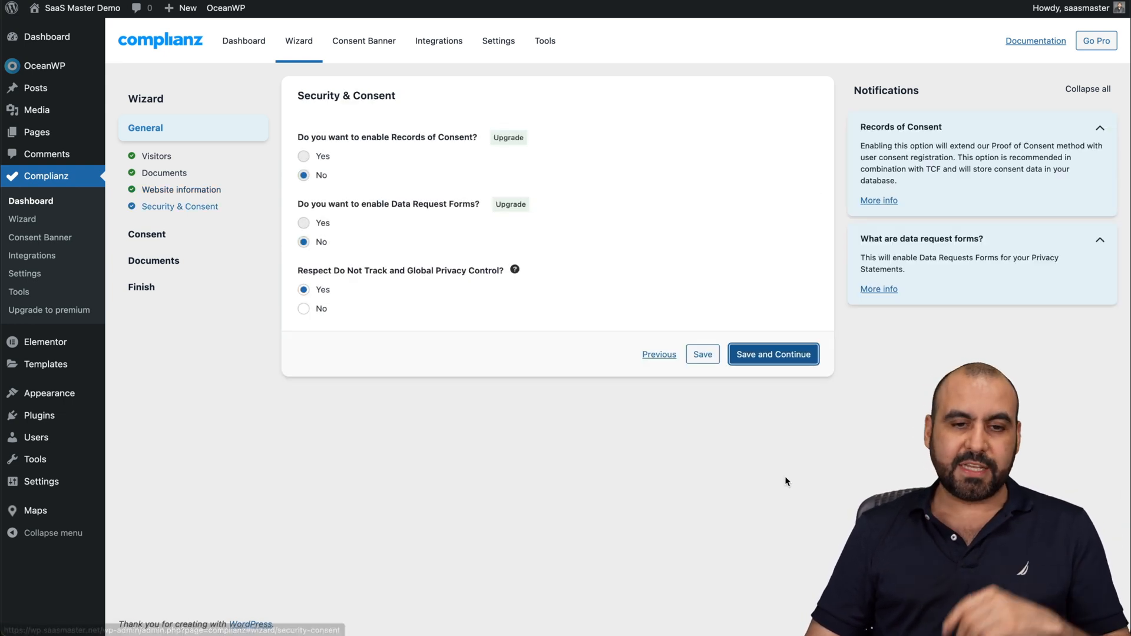
mouse_move(453, 144)
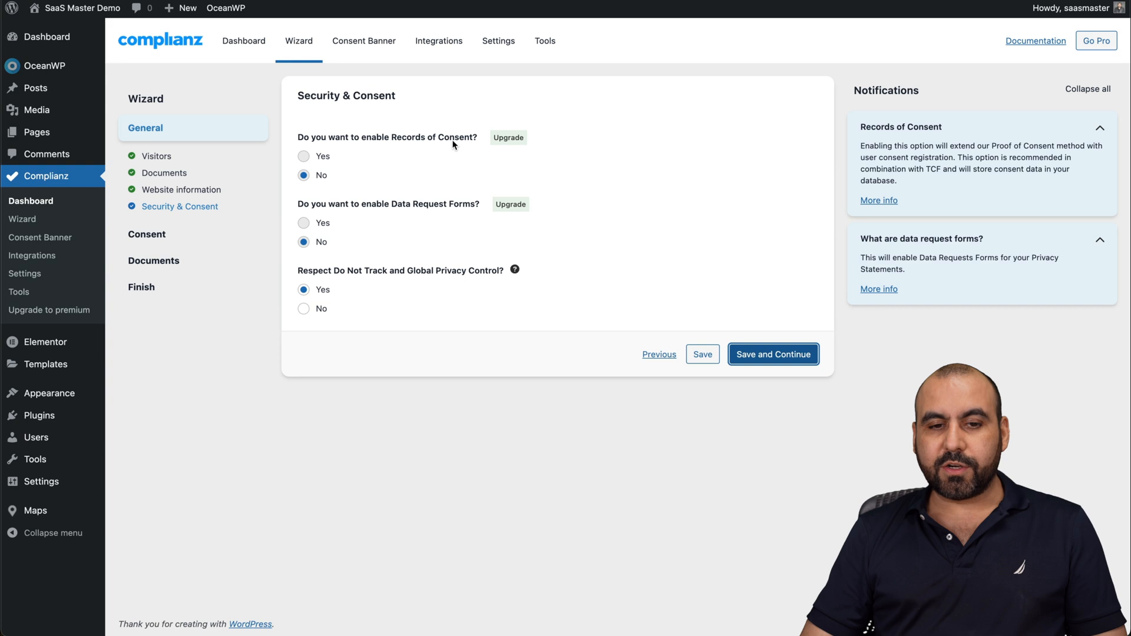
mouse_move(306, 216)
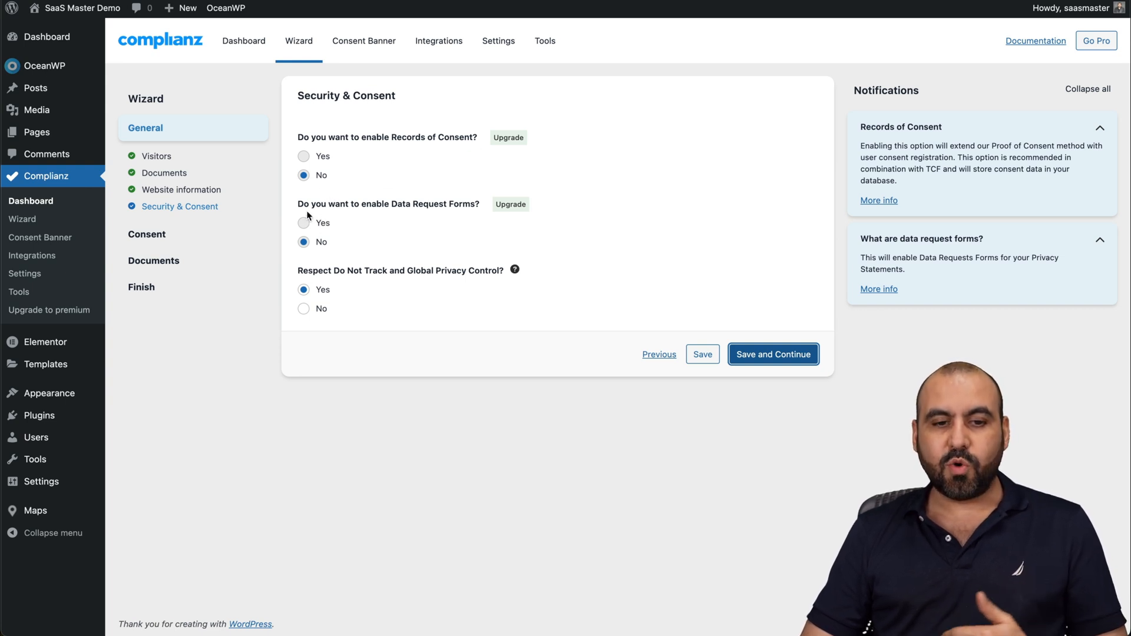
mouse_move(482, 225)
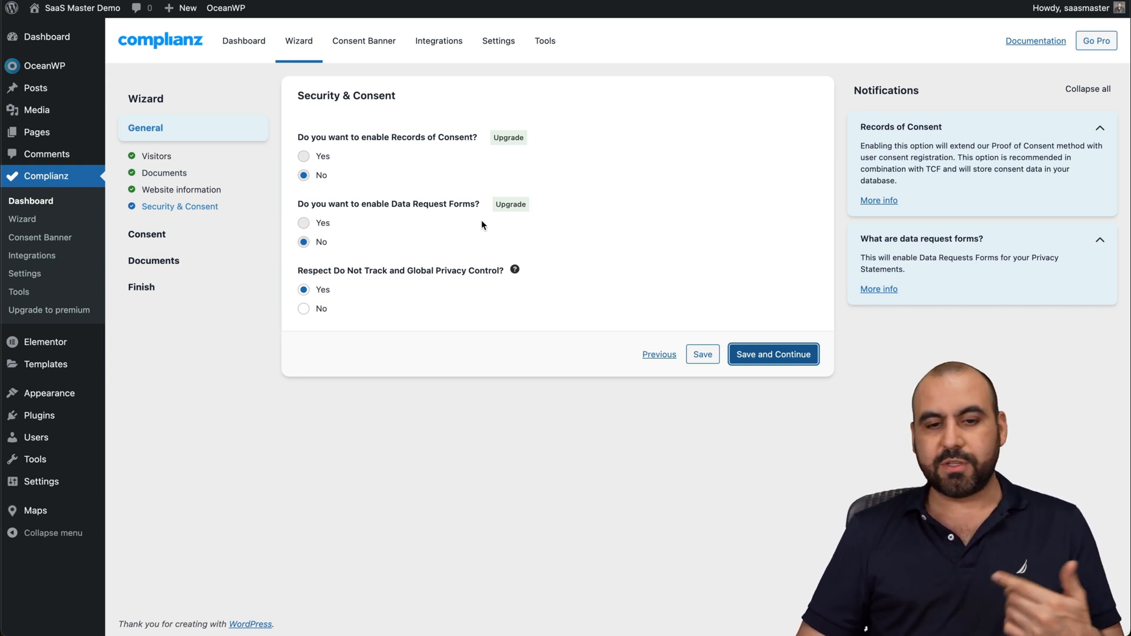
mouse_move(302, 269)
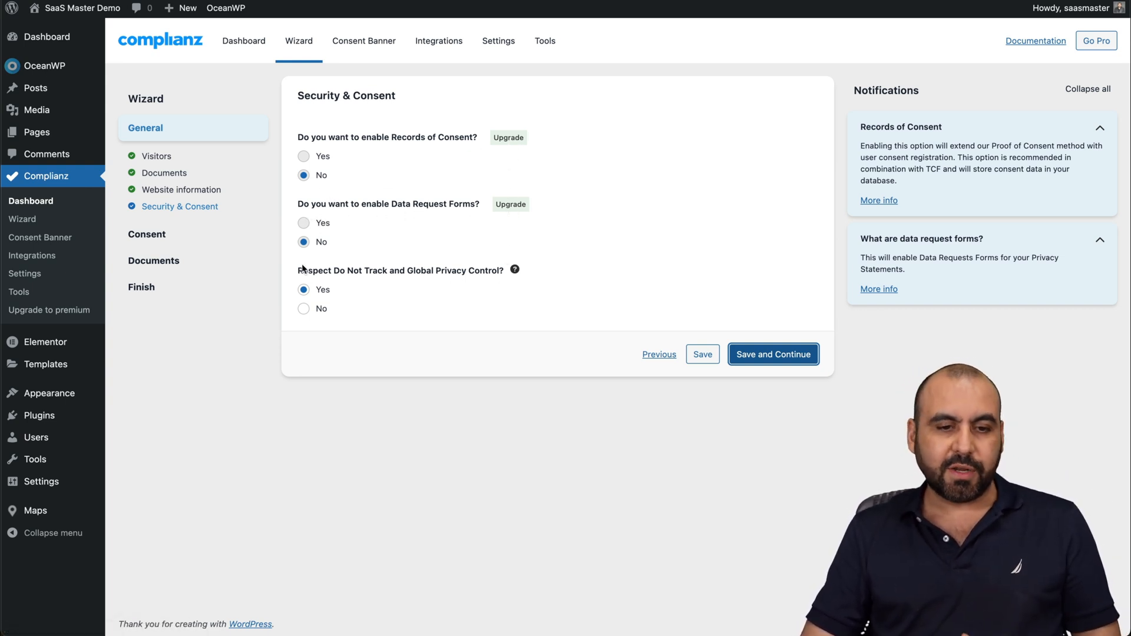
mouse_move(474, 289)
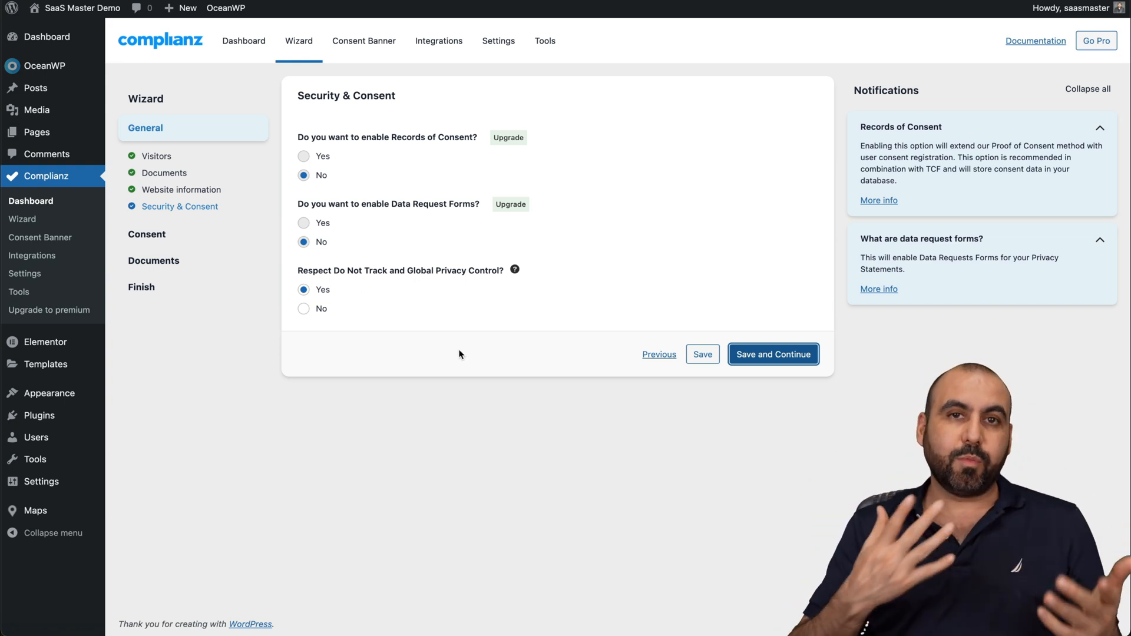
mouse_move(772, 354)
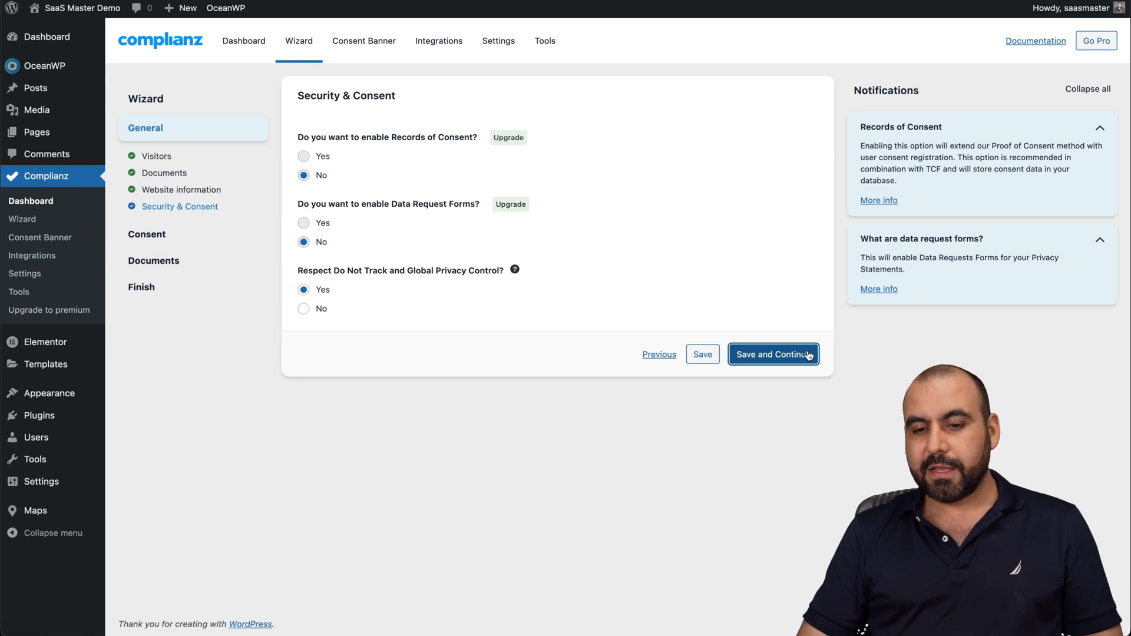
Save the Security & Consent answers, let the site scan find 91 cookies, and continue to Statistics
left_click(773, 355)
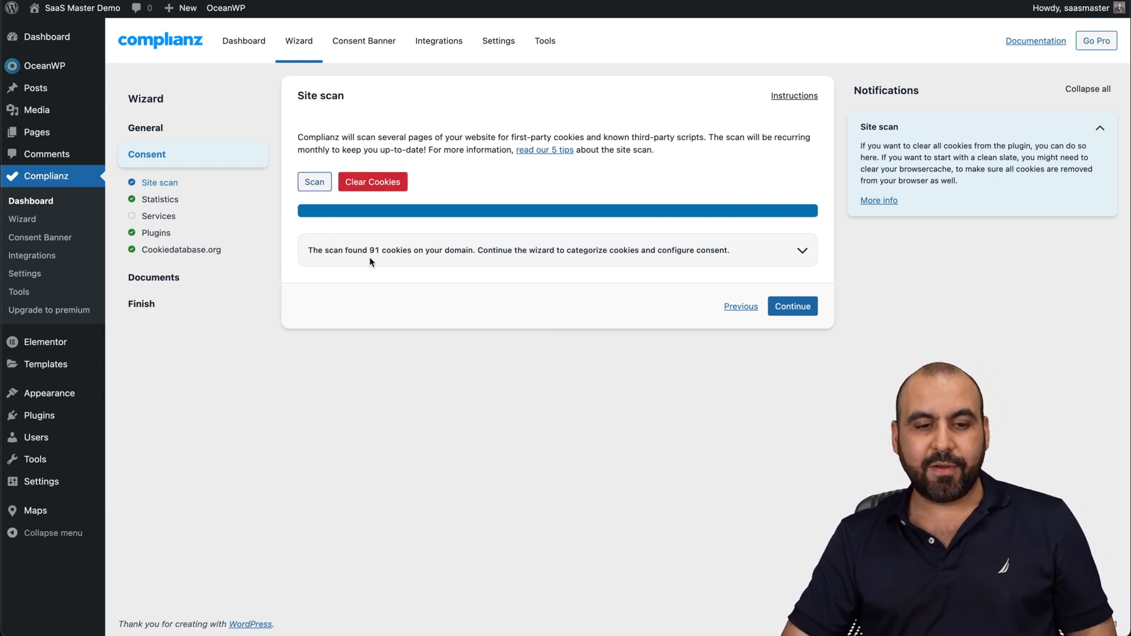
mouse_move(452, 263)
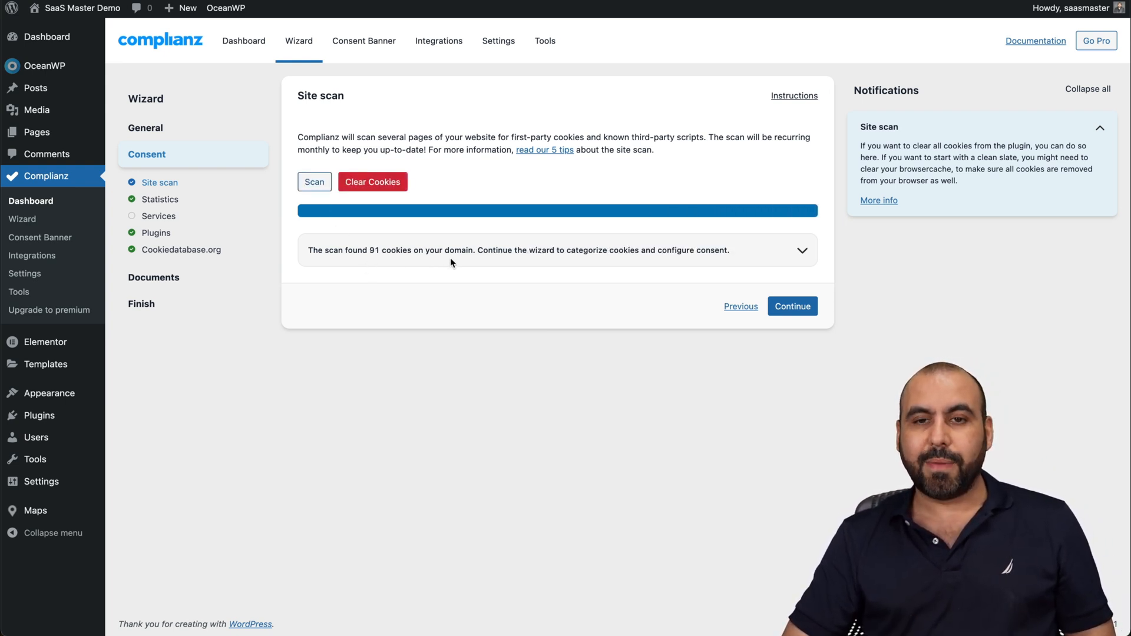
left_click(791, 306)
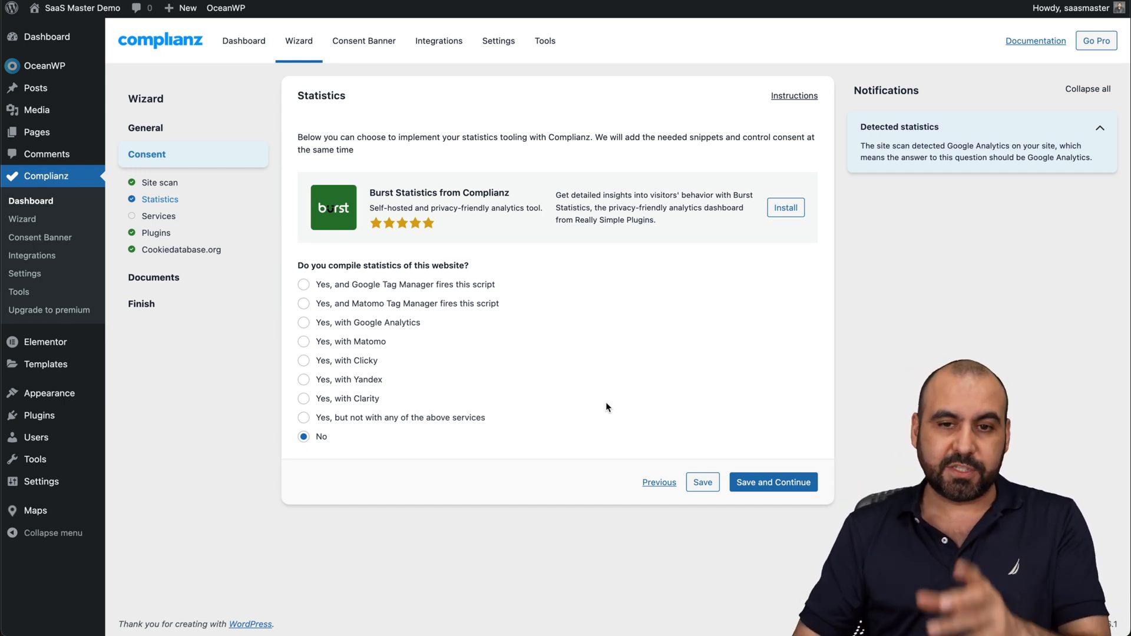
mouse_move(303, 113)
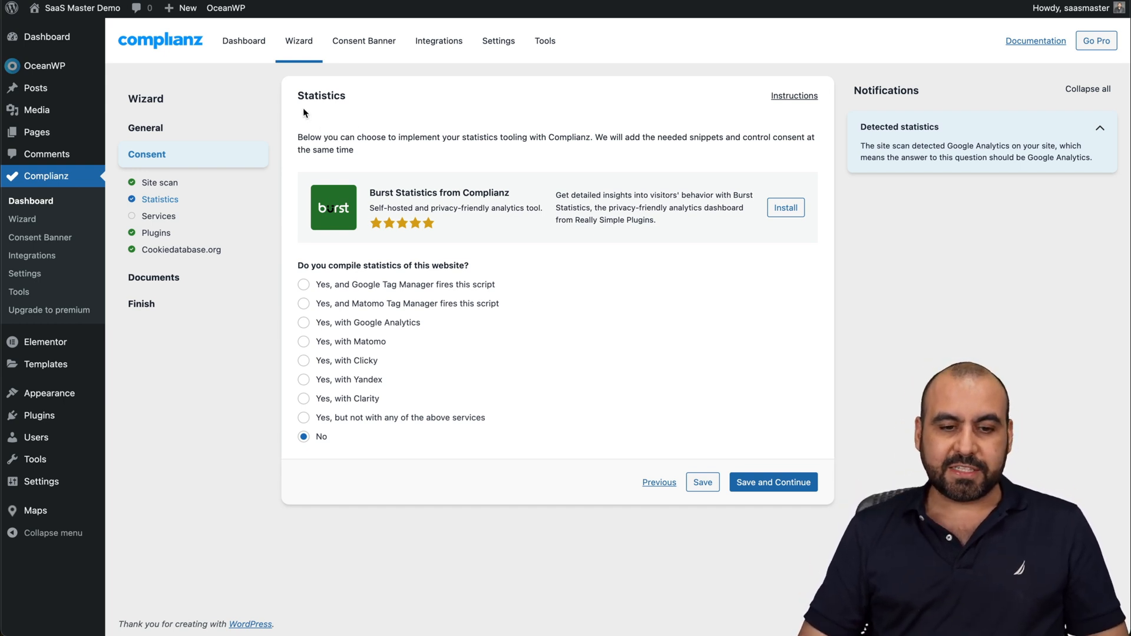
mouse_move(418, 329)
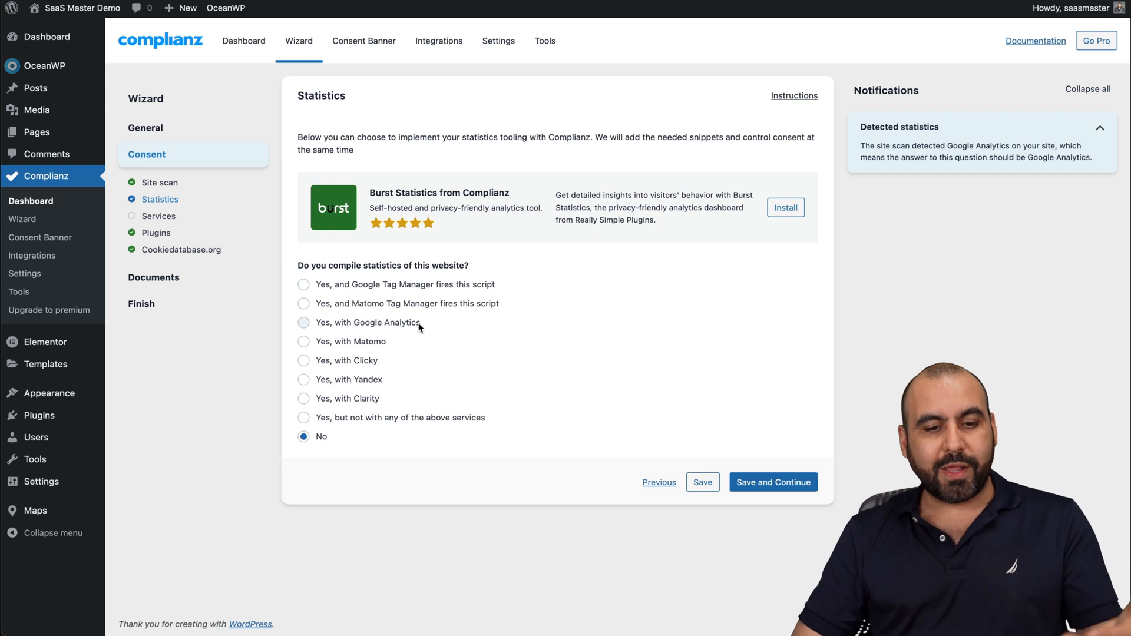
mouse_move(388, 361)
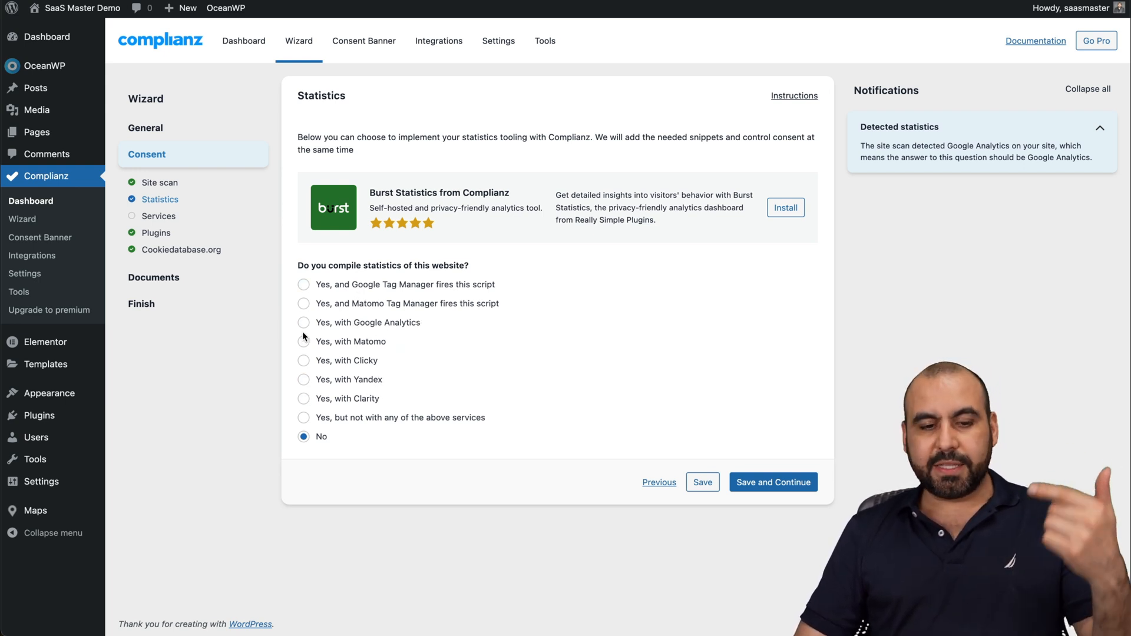
mouse_move(317, 421)
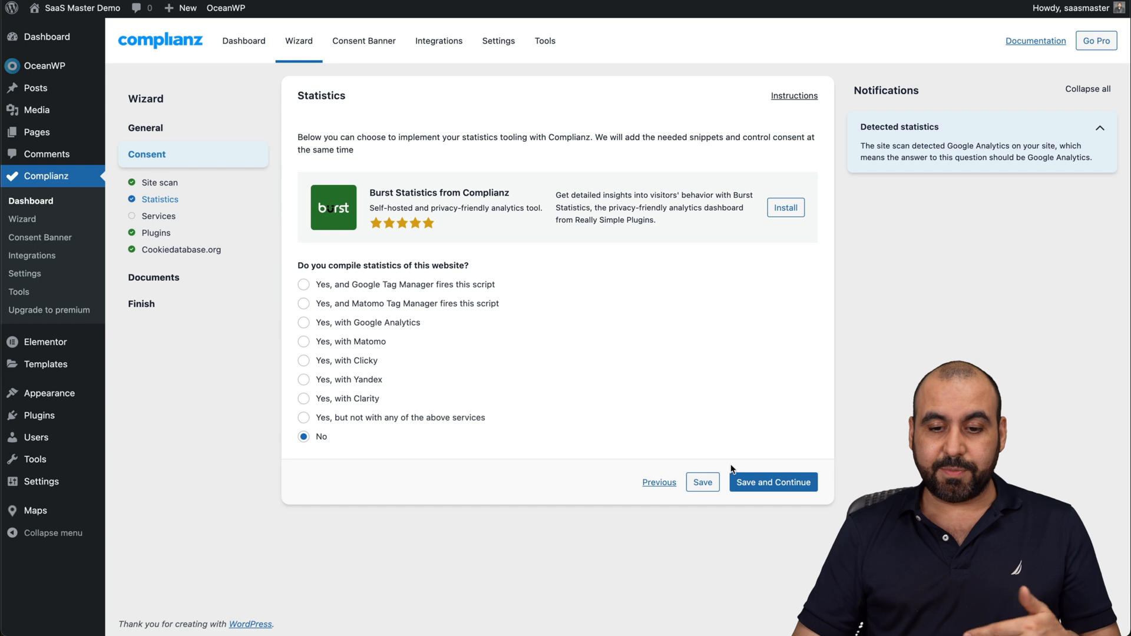
Save Statistics as No and review the Services answers: no self-hosted Google Fonts, Facebook, Twitter, WhatsApp embedded
left_click(773, 482)
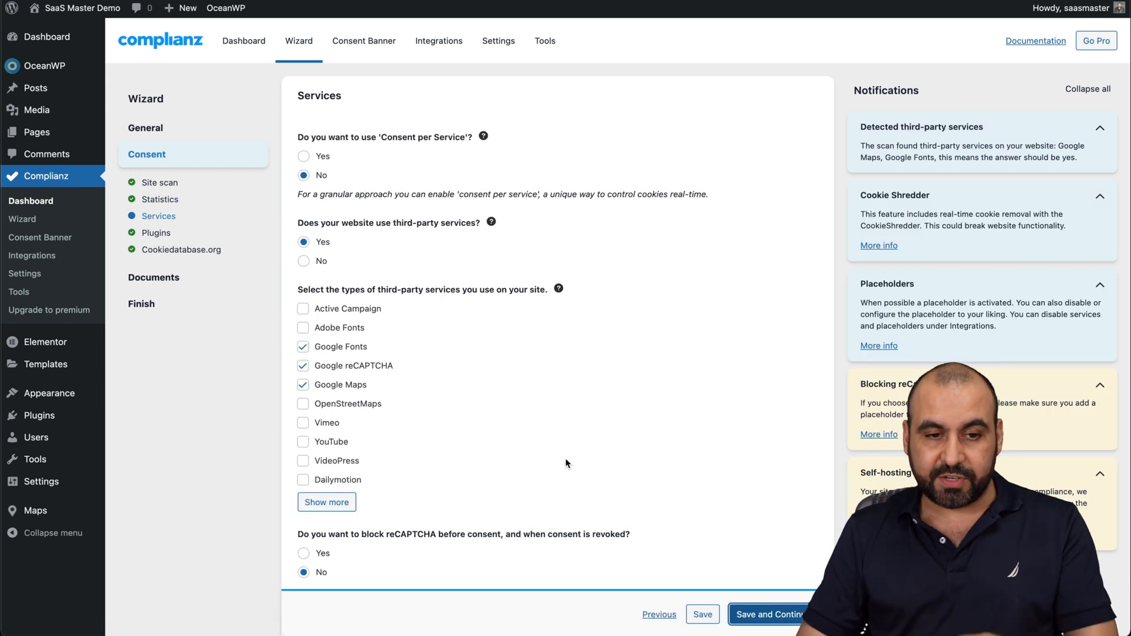
mouse_move(345, 149)
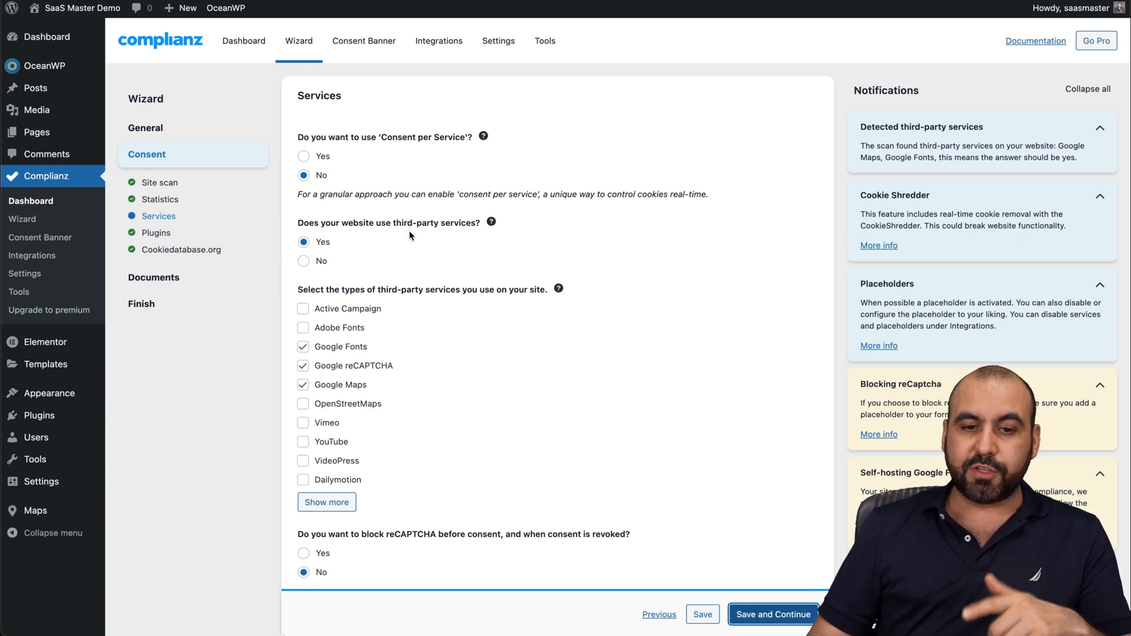
mouse_move(468, 240)
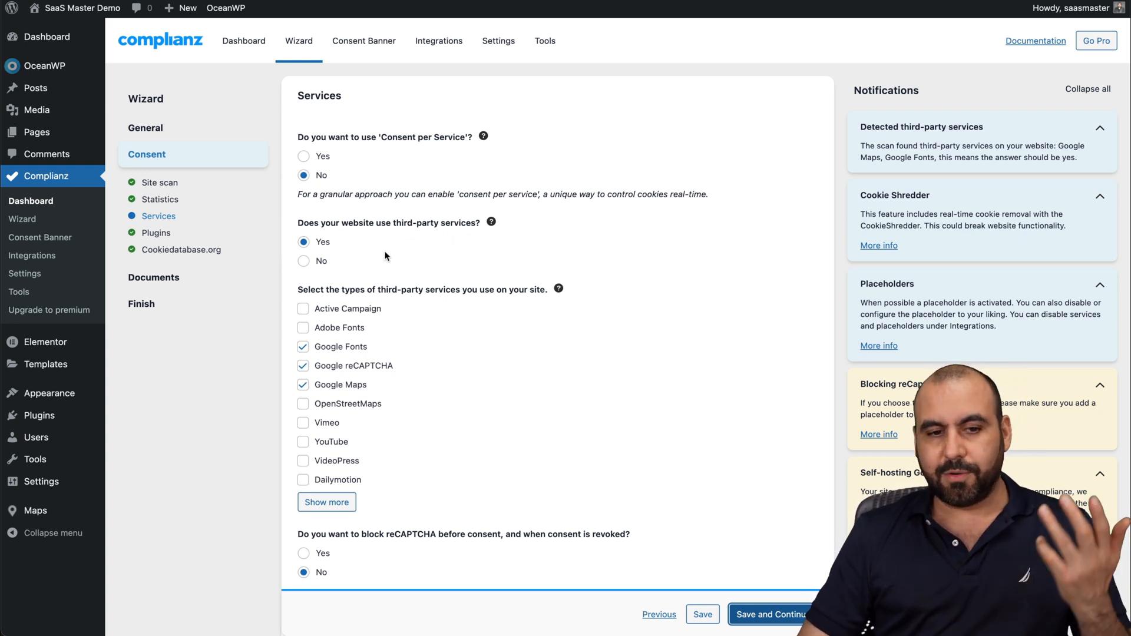
scroll("down", 3)
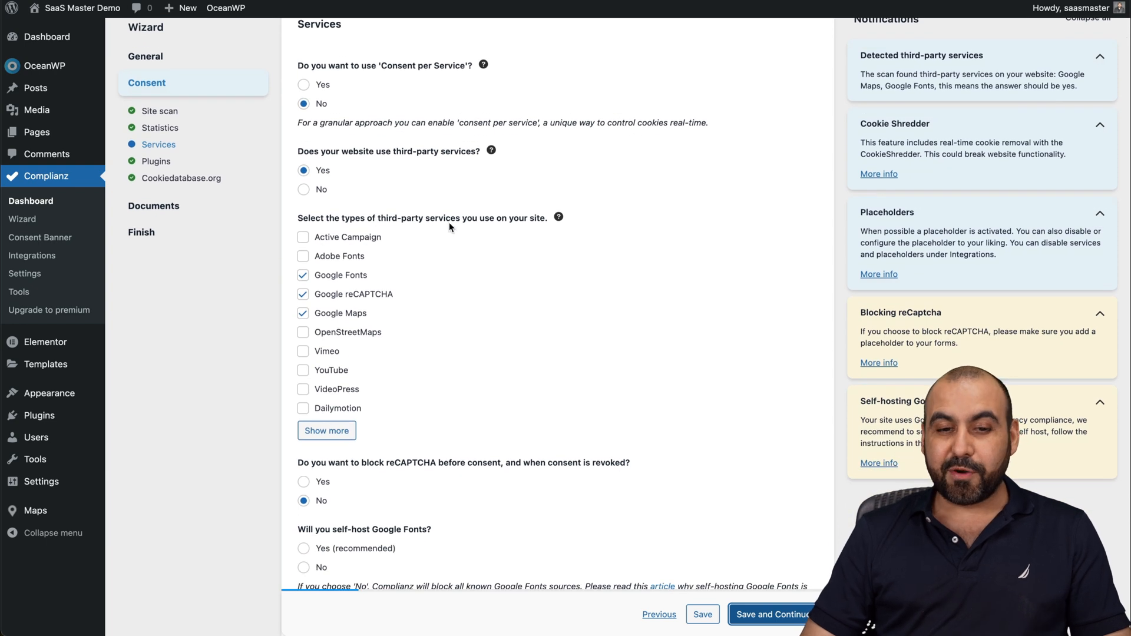
mouse_move(303, 255)
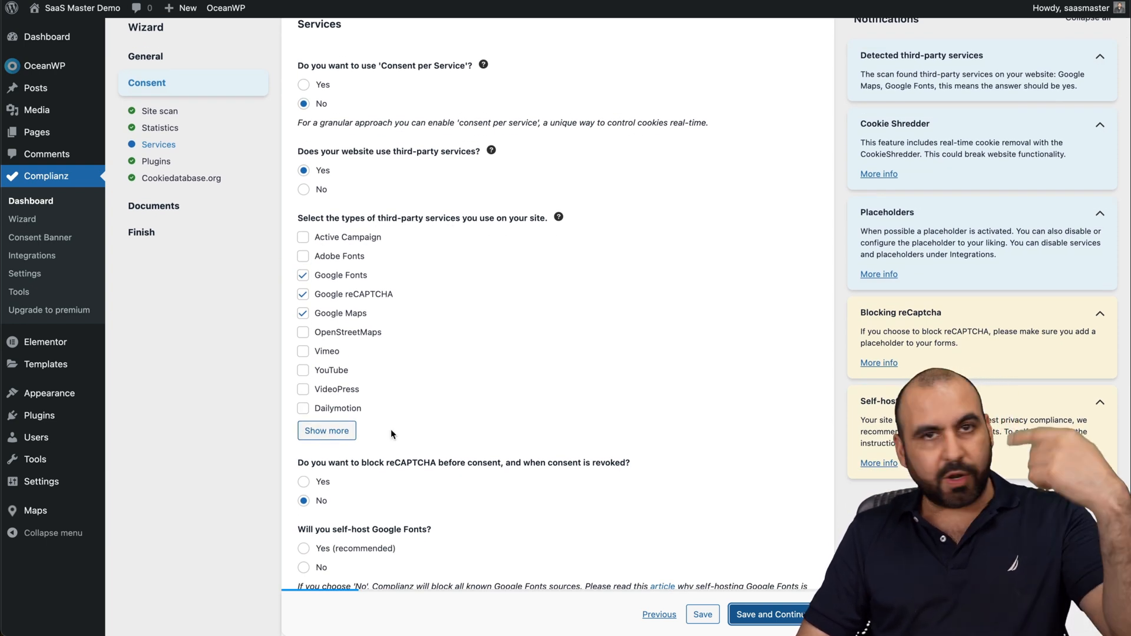
scroll("down", 3)
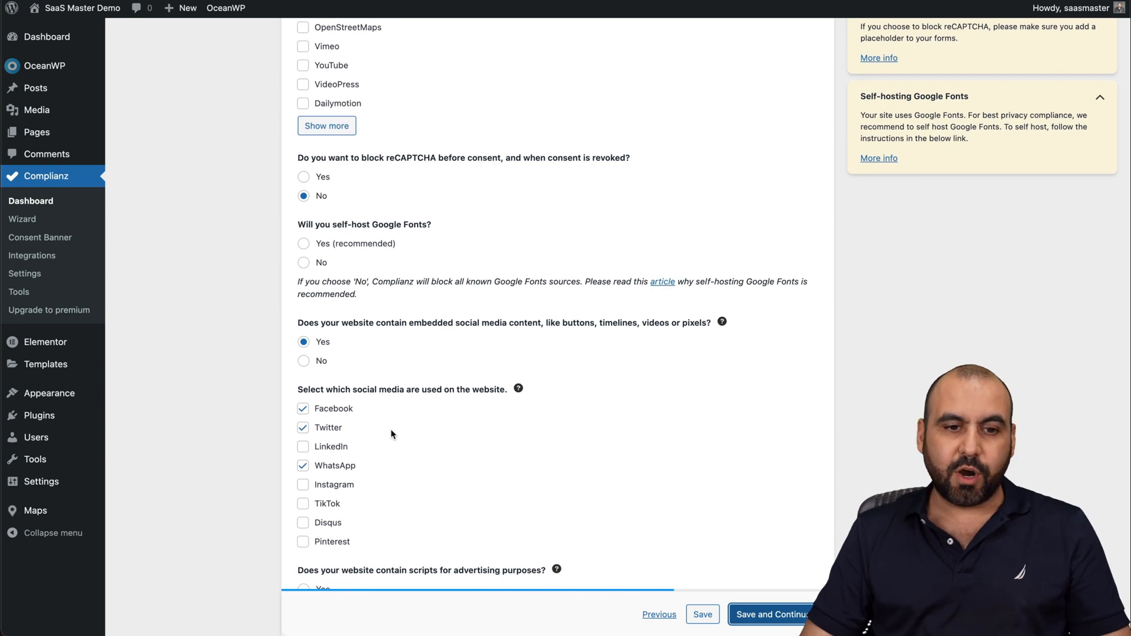
mouse_move(448, 171)
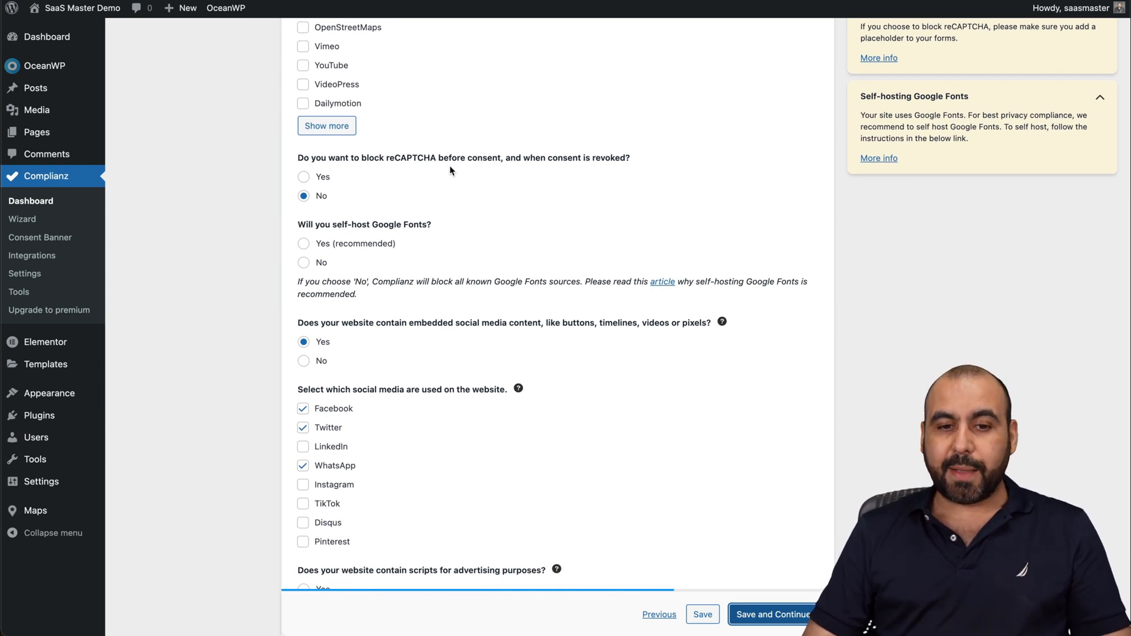
mouse_move(301, 243)
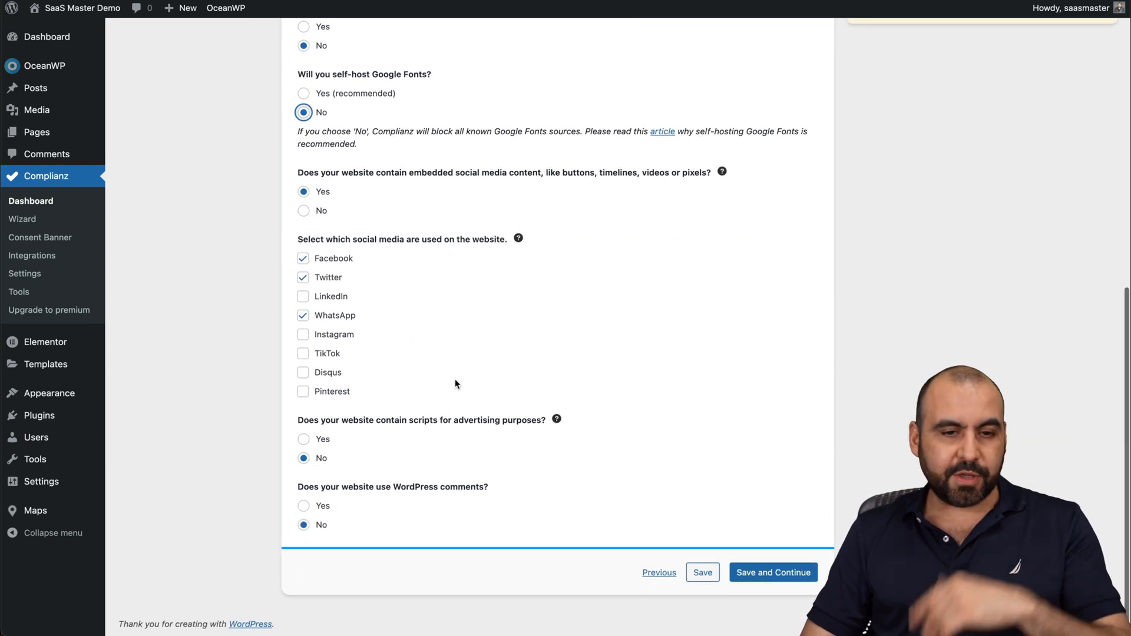
mouse_move(416, 186)
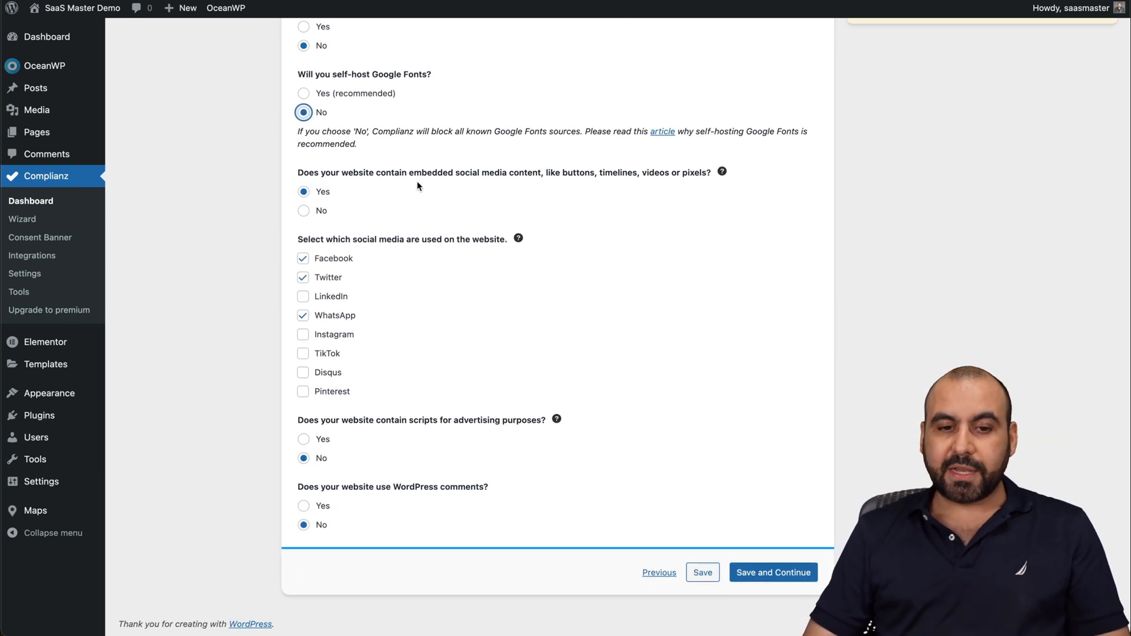
mouse_move(323, 192)
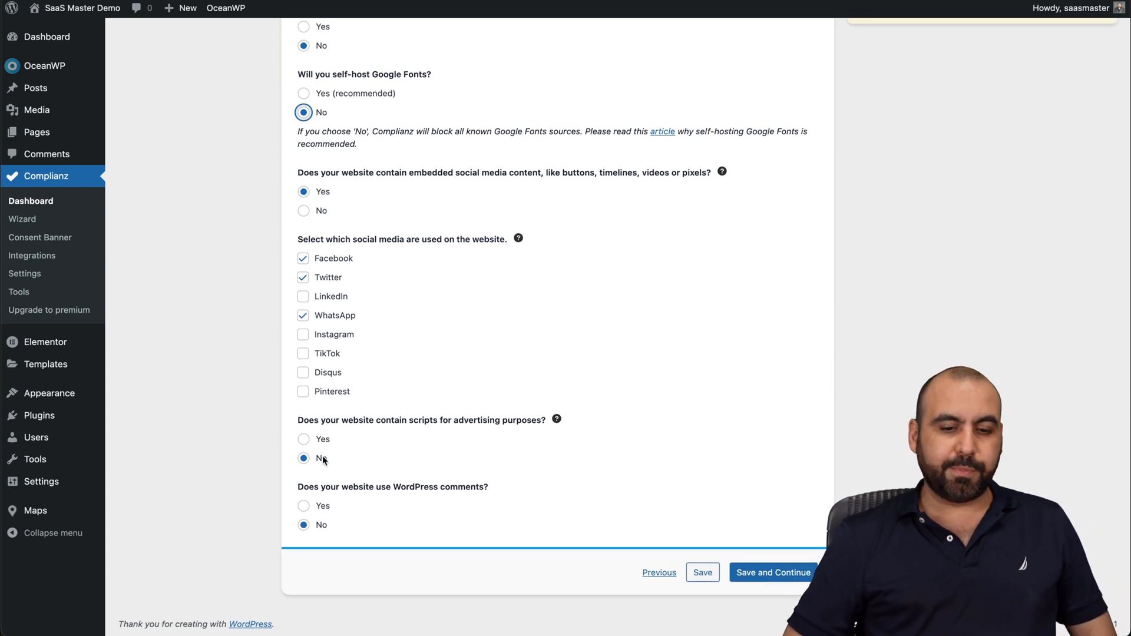
mouse_move(447, 499)
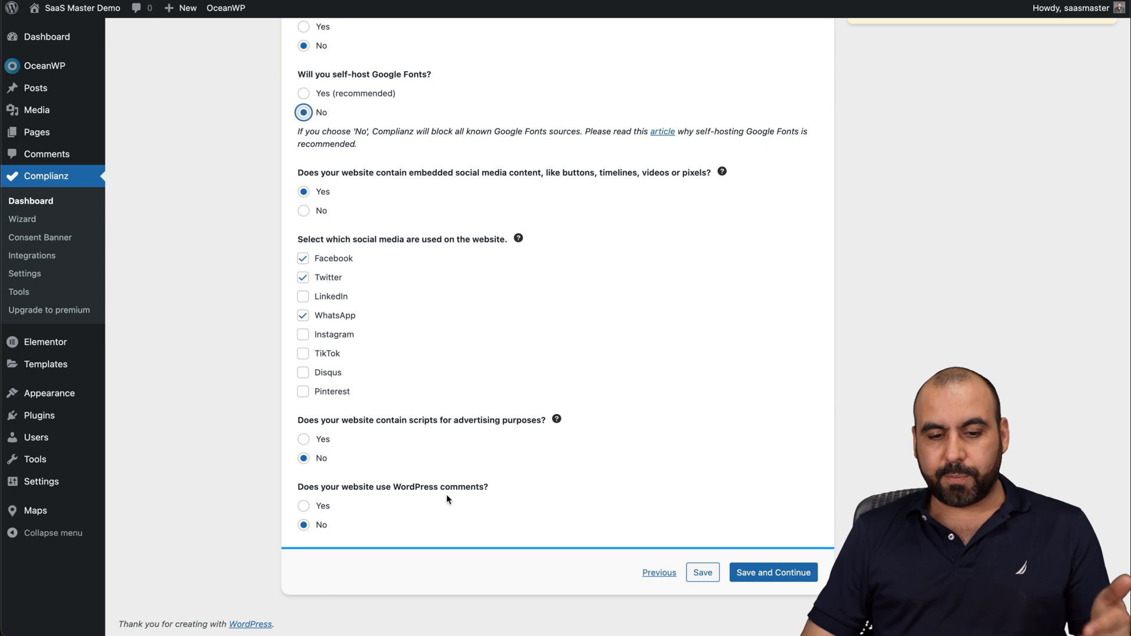
Save the Services step, pass the Elementor and WP Go Maps integrations, and start the Cookiedatabase.org sync
left_click(771, 572)
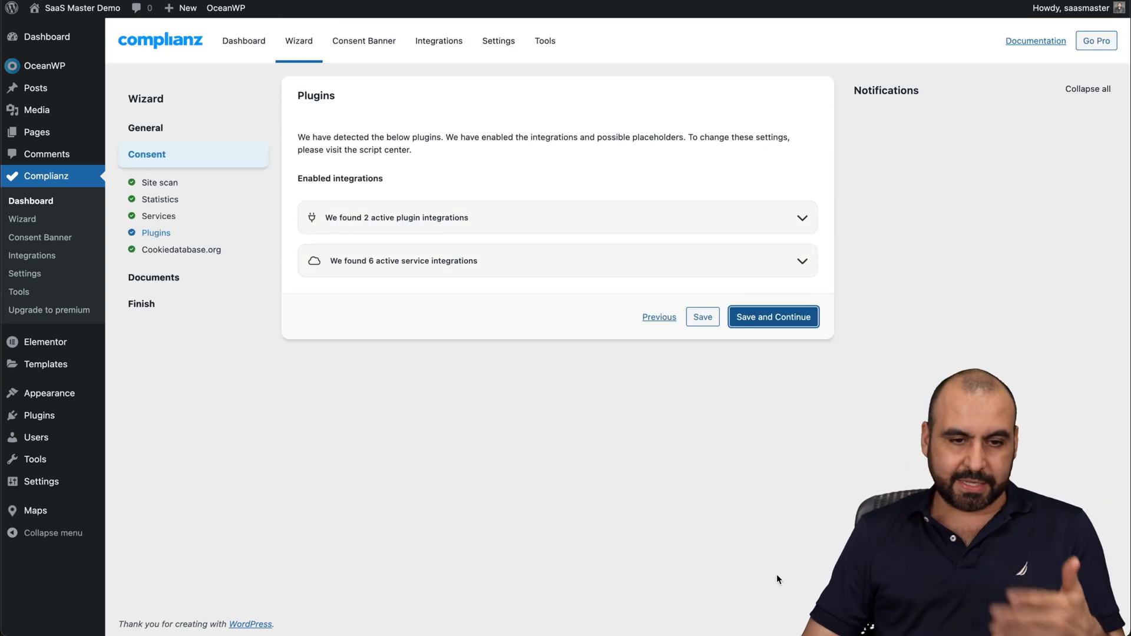
mouse_move(603, 231)
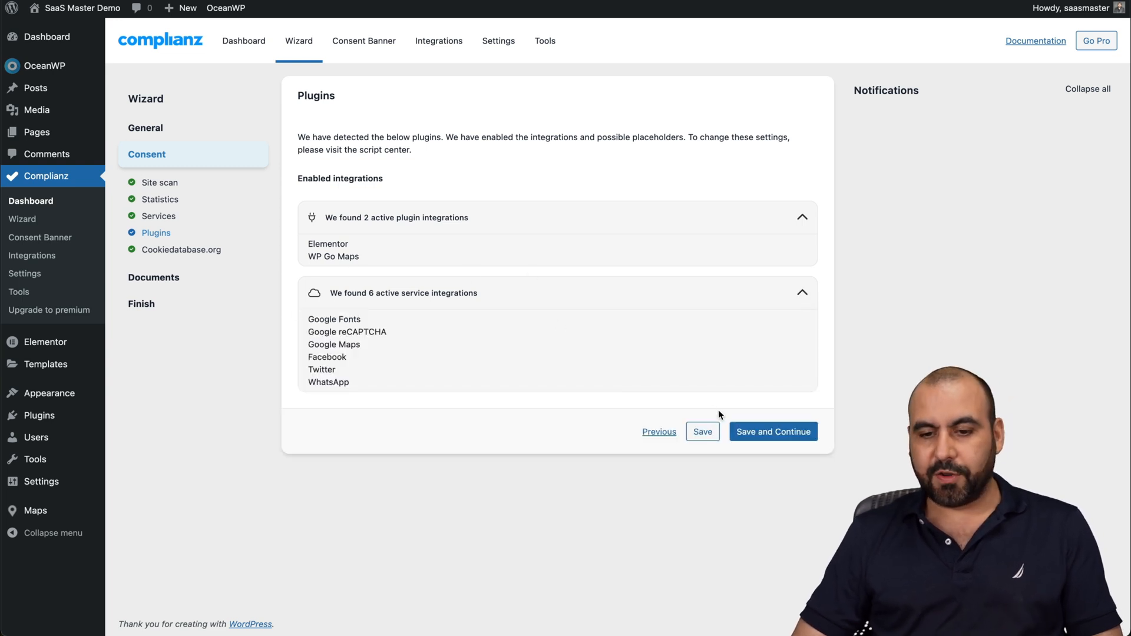
left_click(771, 432)
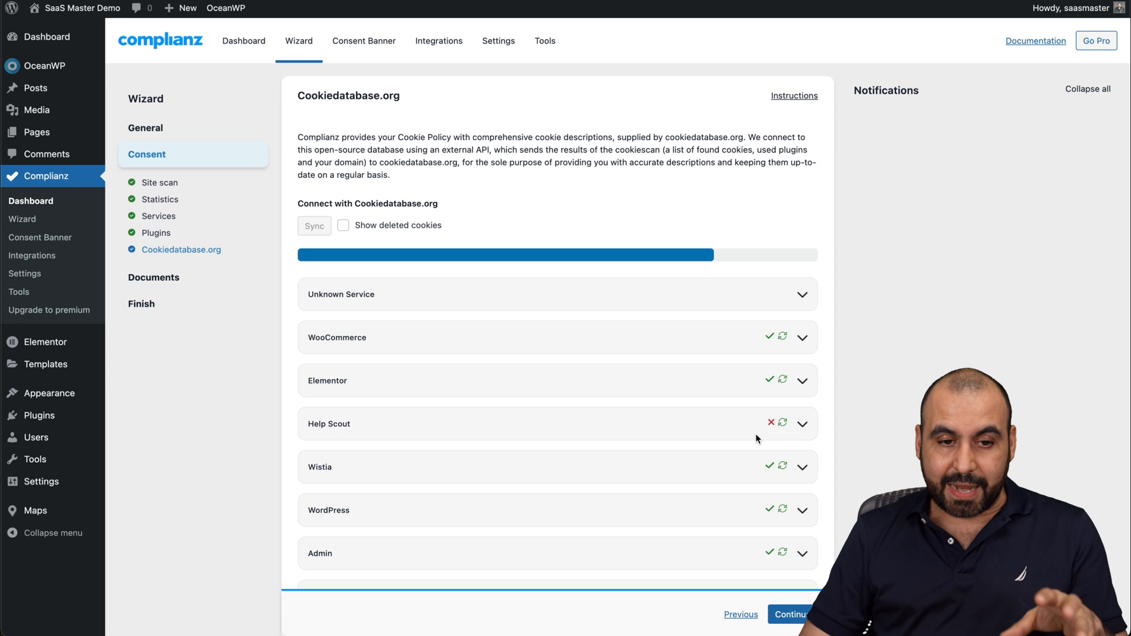
mouse_move(341, 106)
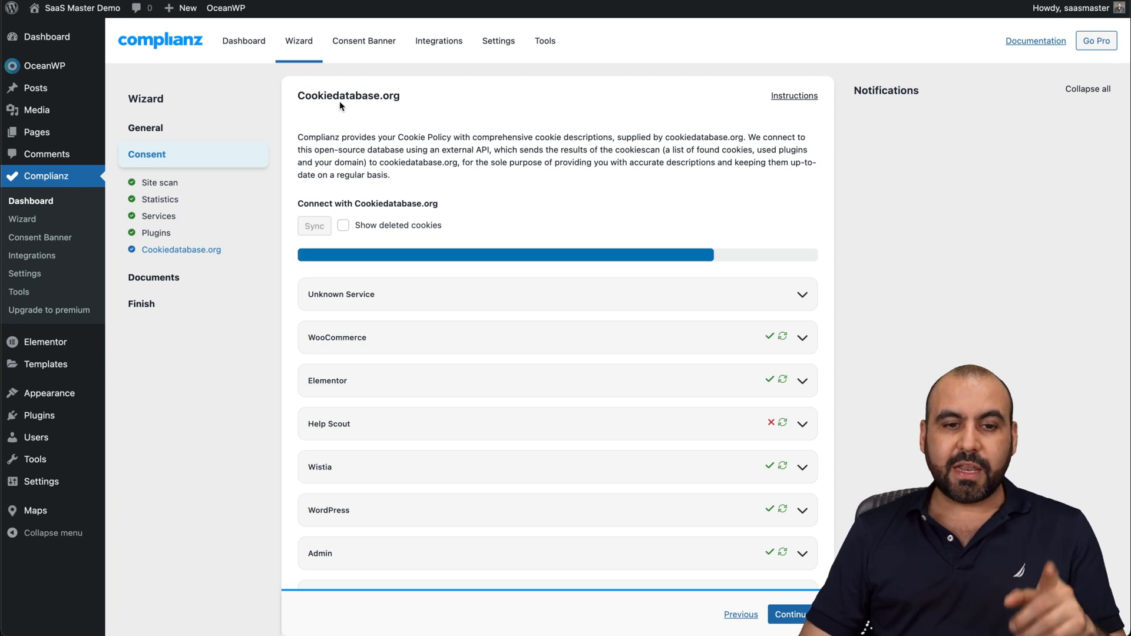
mouse_move(497, 314)
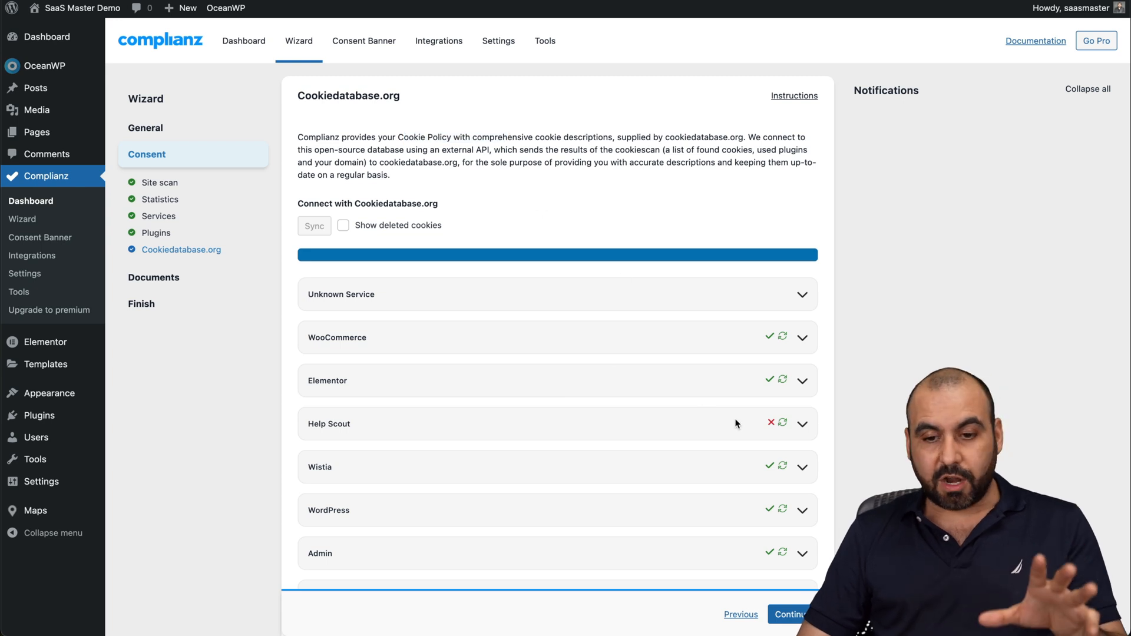
Create the missing Cookie Policy (EU) page on Documents and continue past Link to menu to Finish
left_click(789, 613)
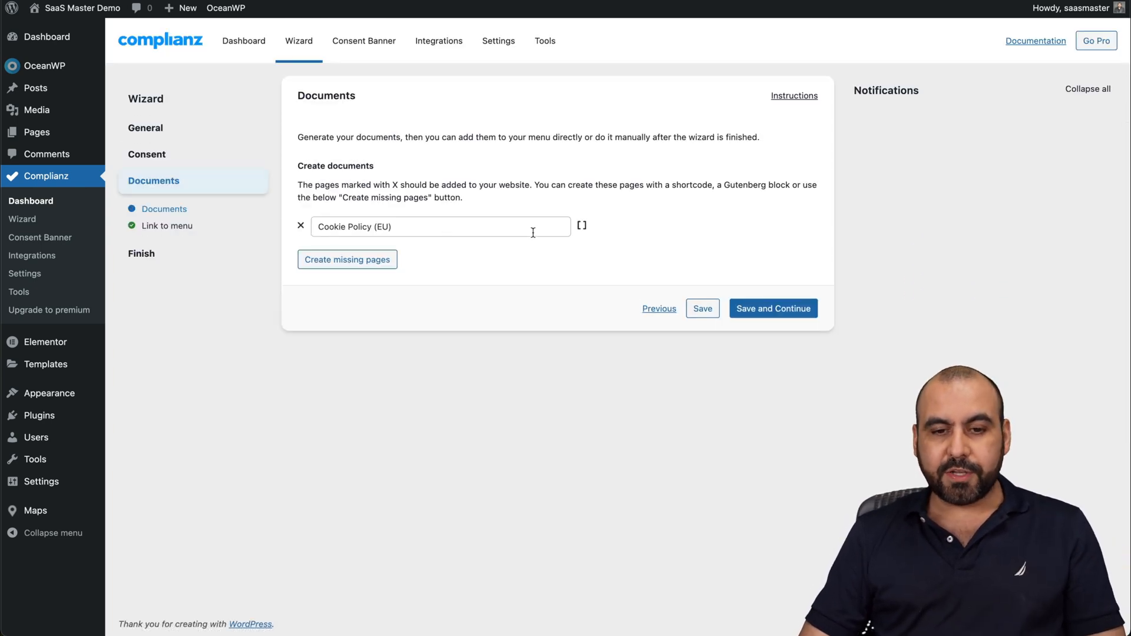
mouse_move(581, 230)
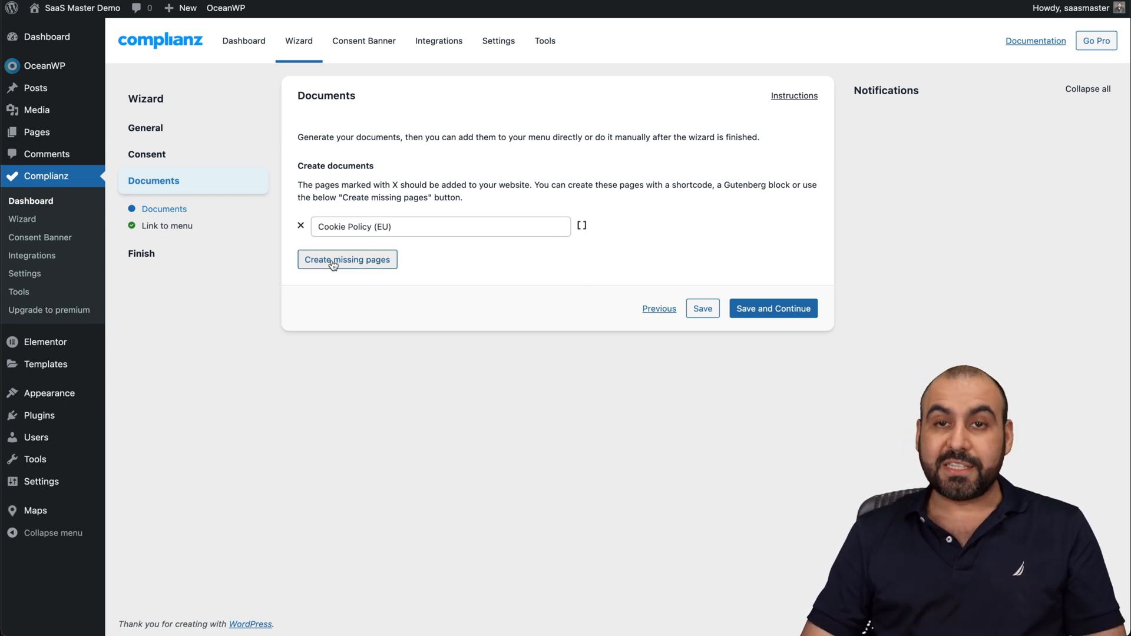
left_click(773, 308)
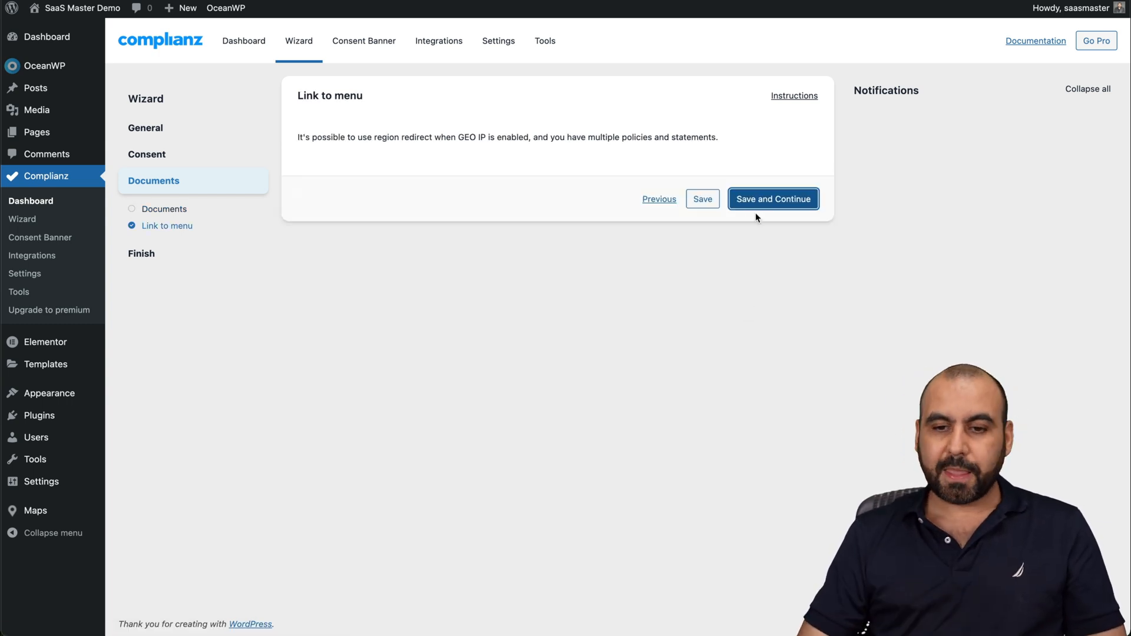
left_click(773, 198)
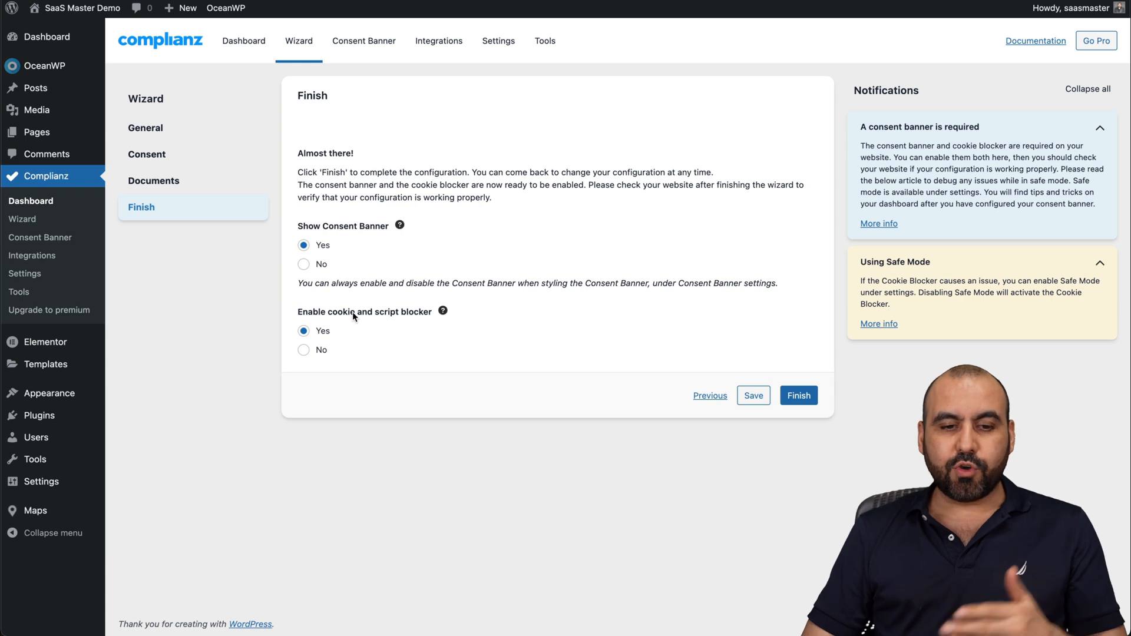
Finish the wizard, then review the Consent Banner's Colors and Texts settings
left_click(798, 396)
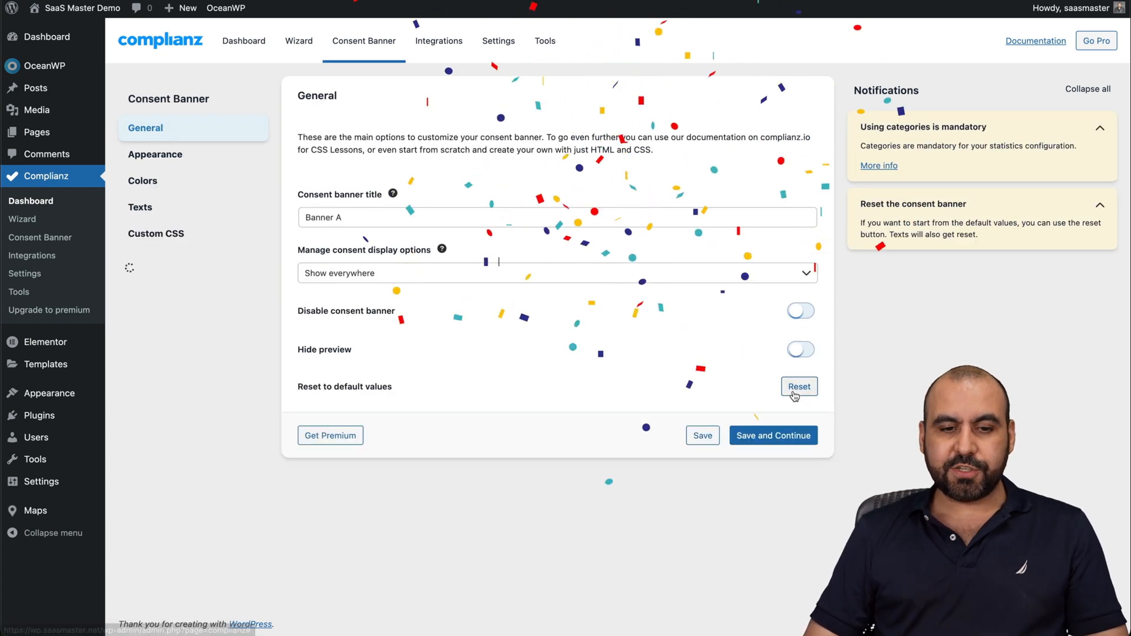
left_click(799, 386)
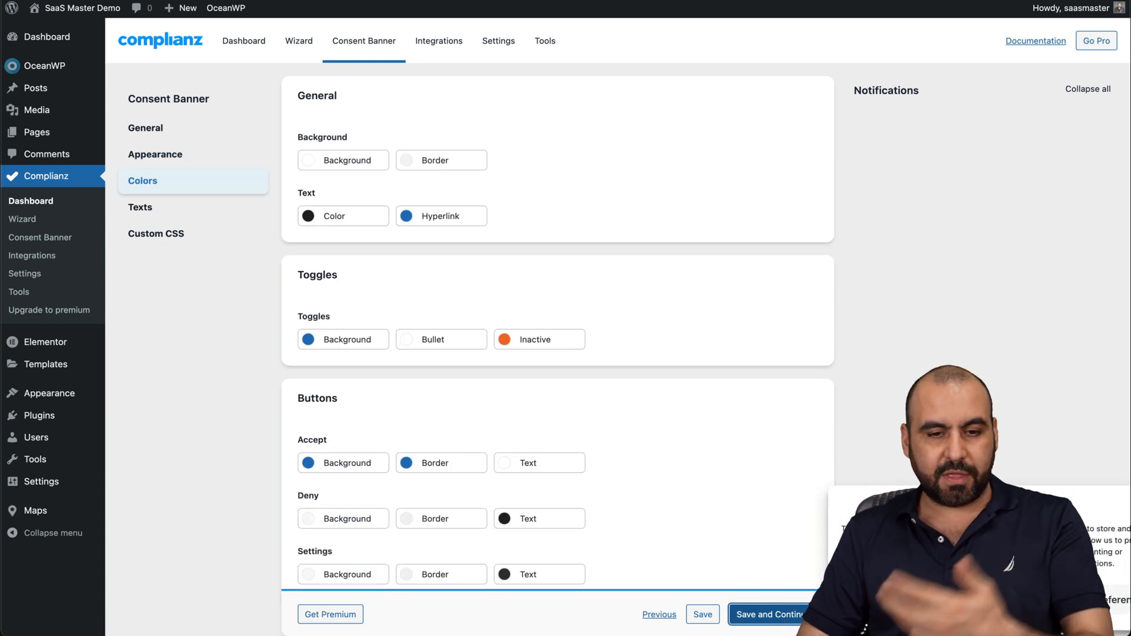
left_click(140, 208)
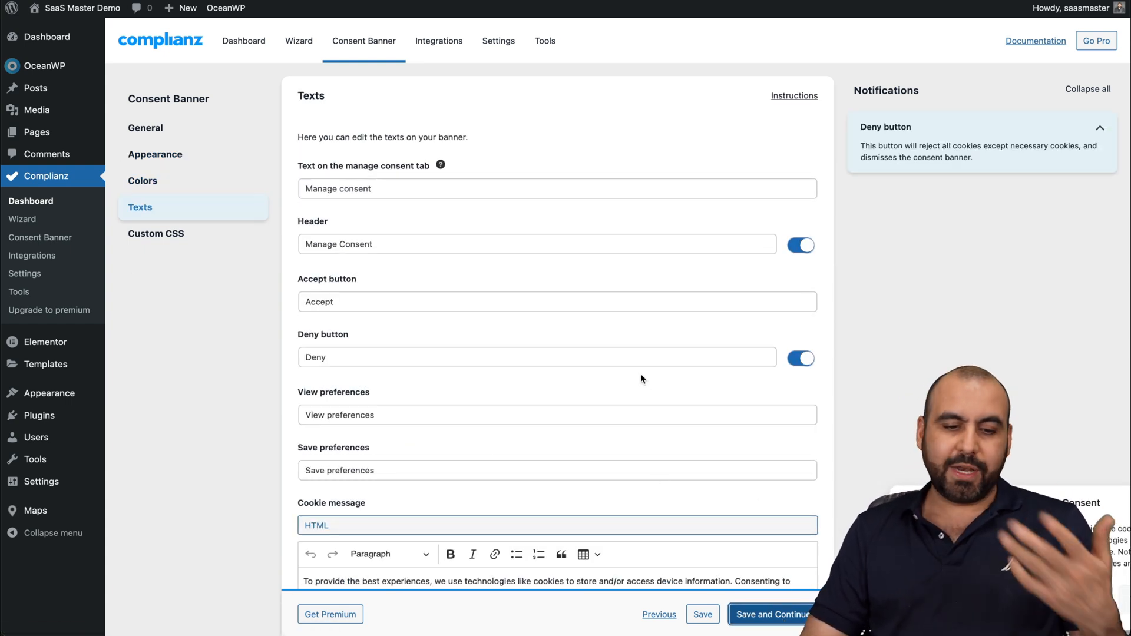
scroll("down", 3)
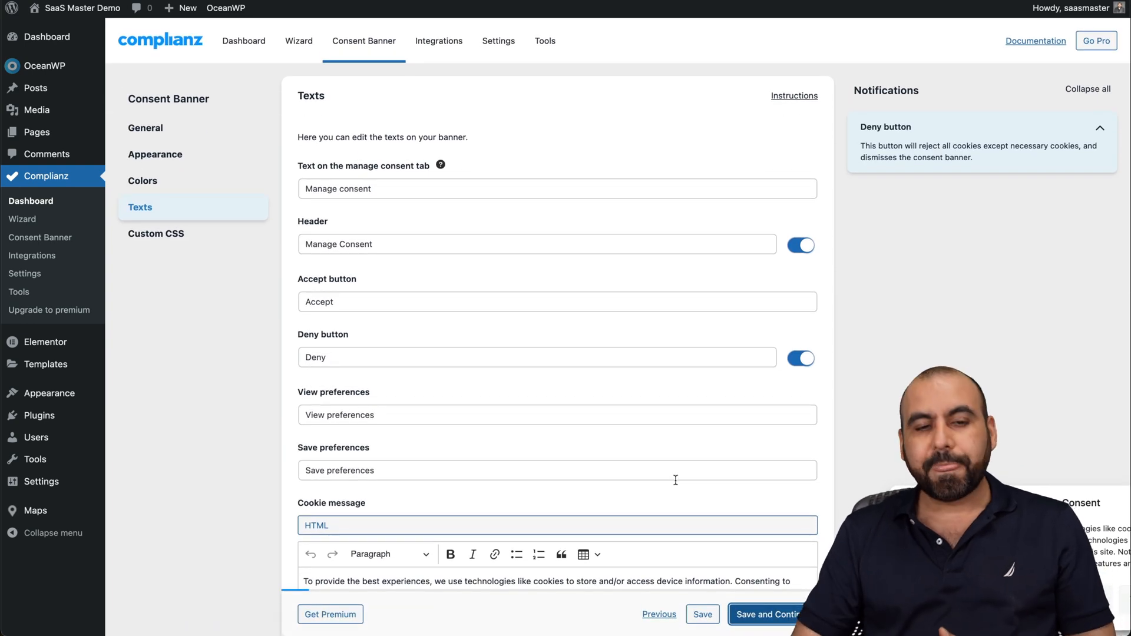
Toggle Use Custom CSS on and back off, then visit the live site to see the banner
left_click(155, 233)
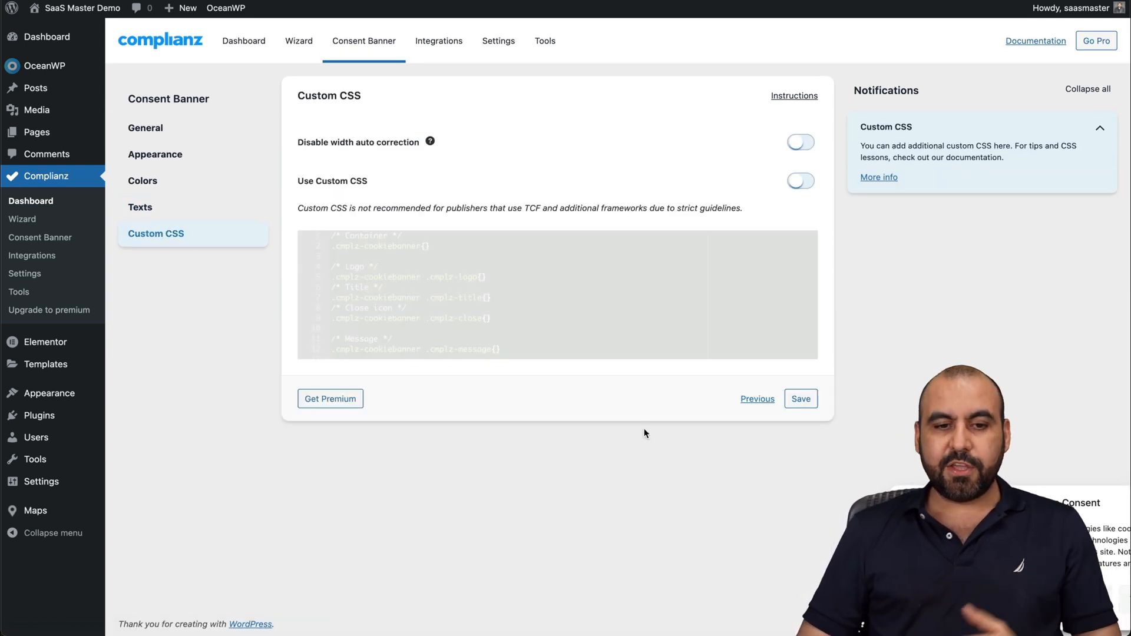
left_click(799, 181)
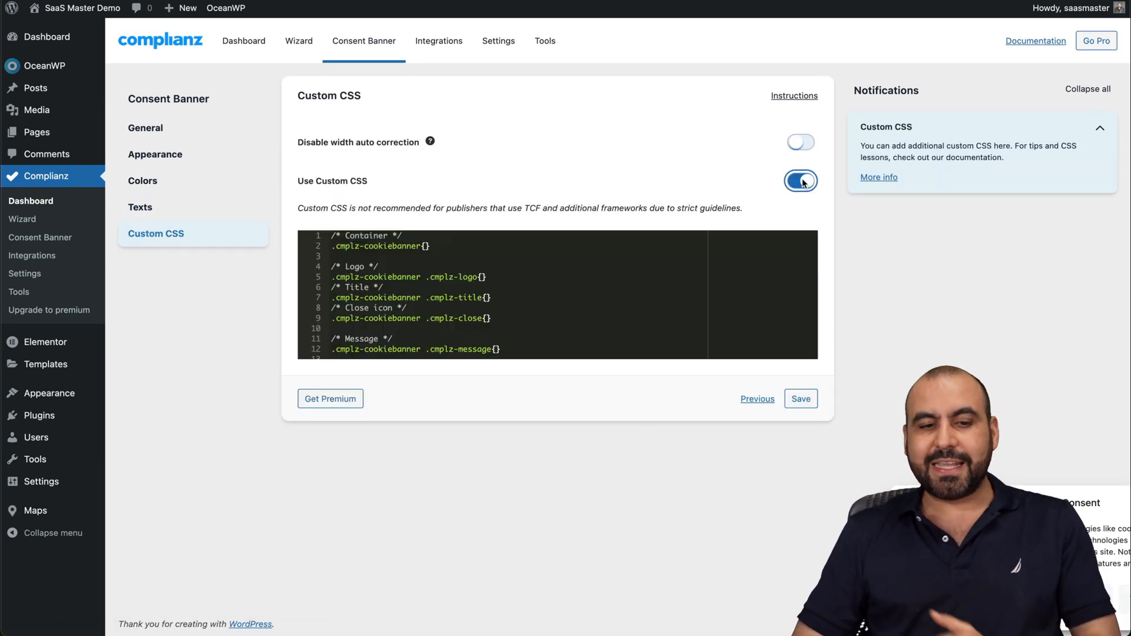
left_click(800, 181)
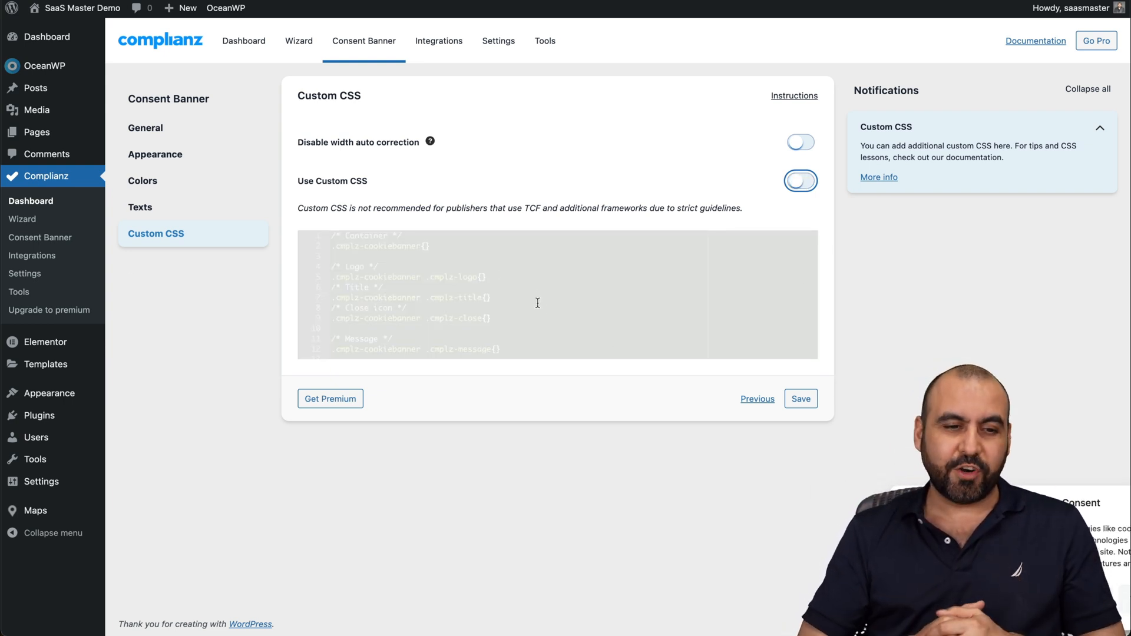
mouse_move(624, 254)
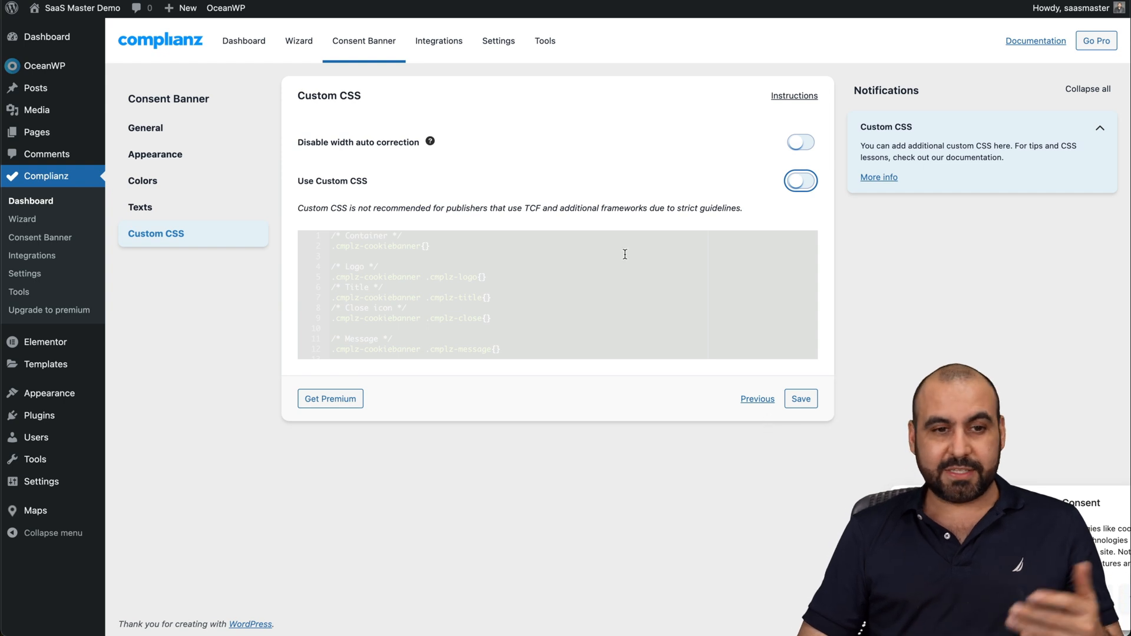
left_click(243, 40)
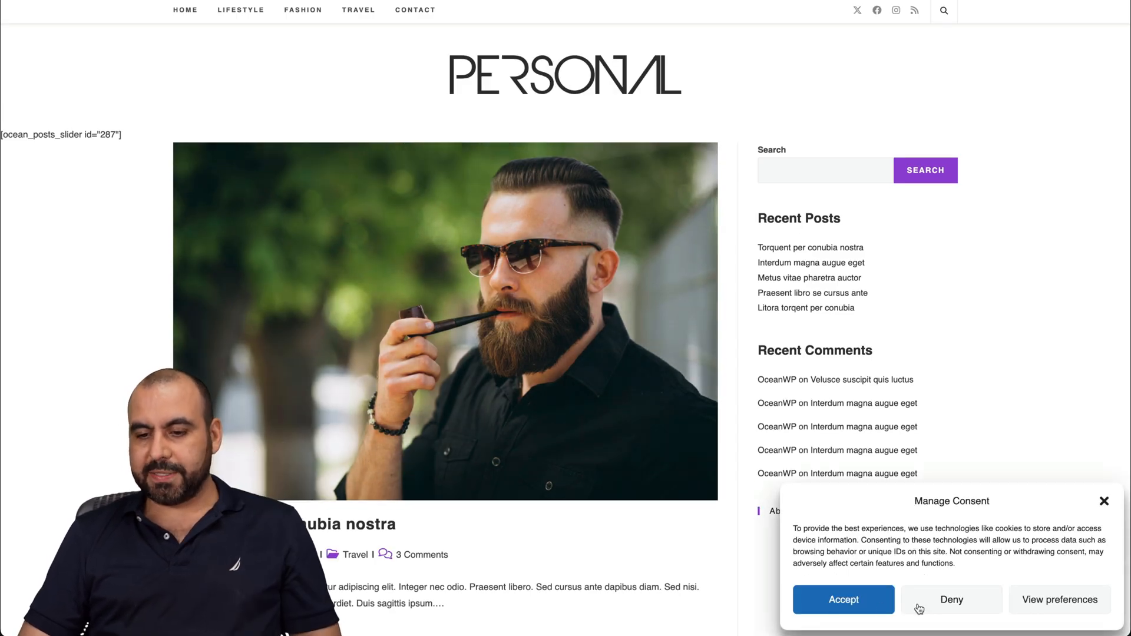
View the Manage Consent banner's preferences and expand the Marketing category description
left_click(1059, 599)
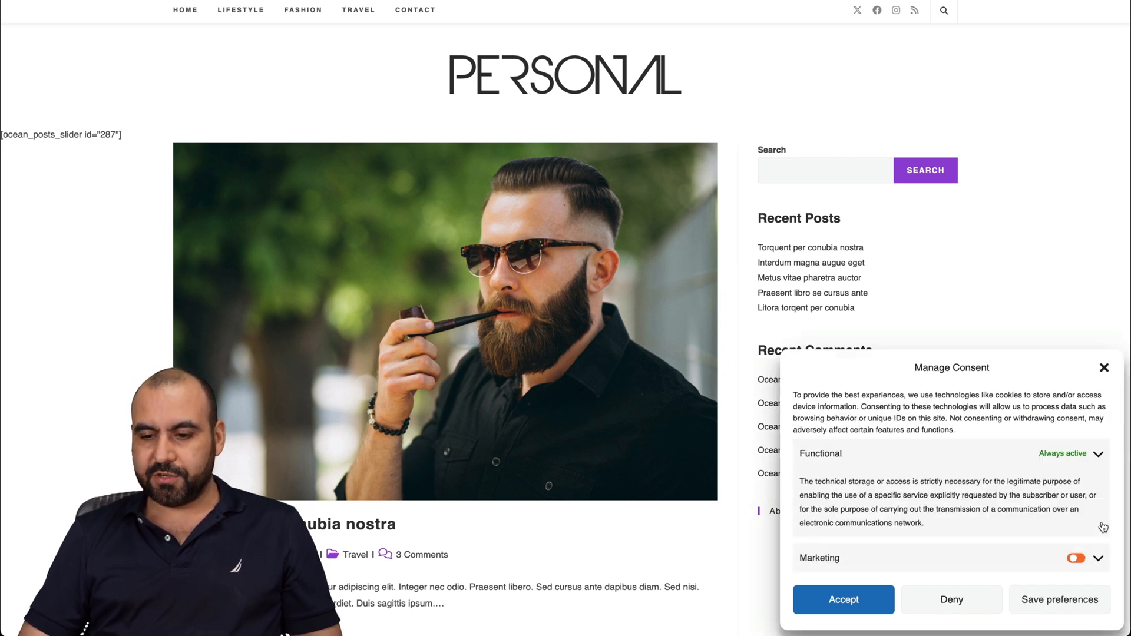
left_click(1099, 557)
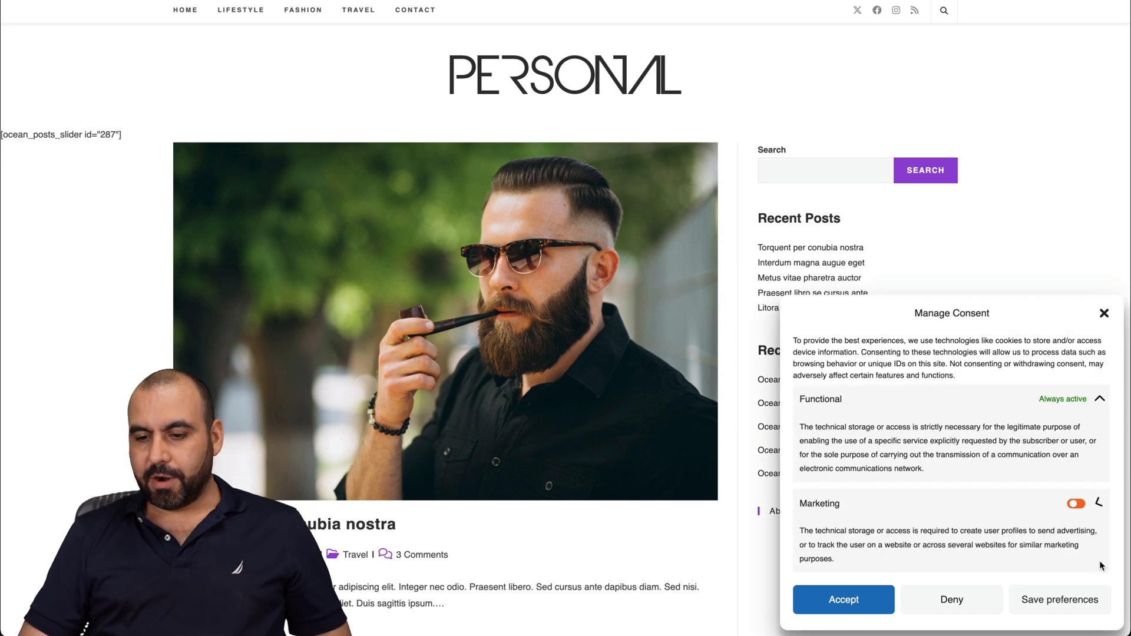
scroll("down", 3)
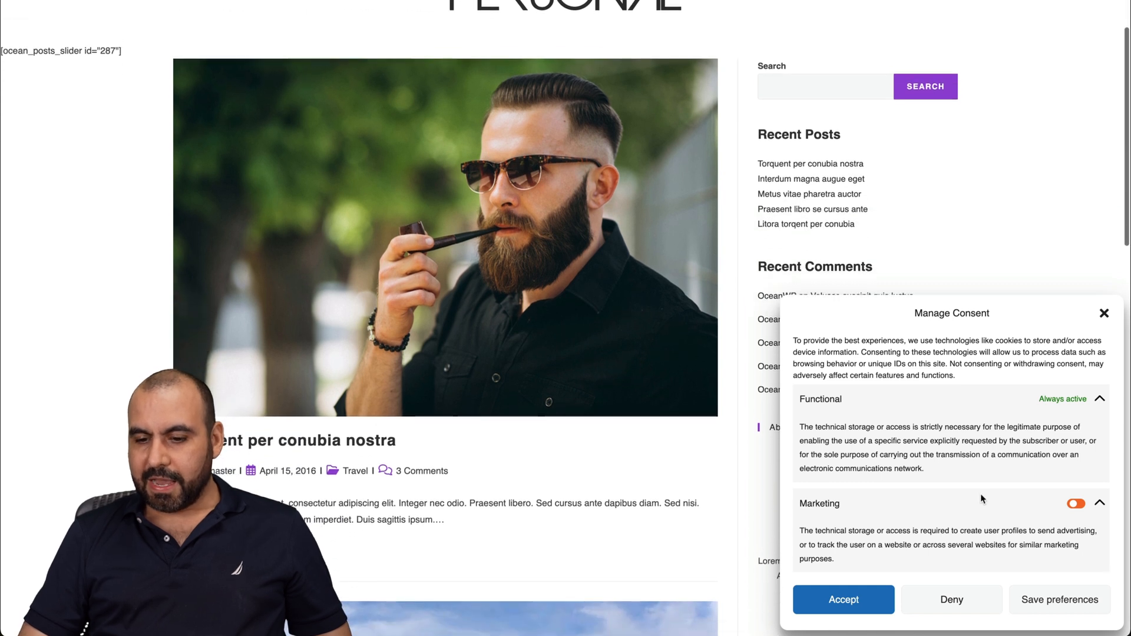